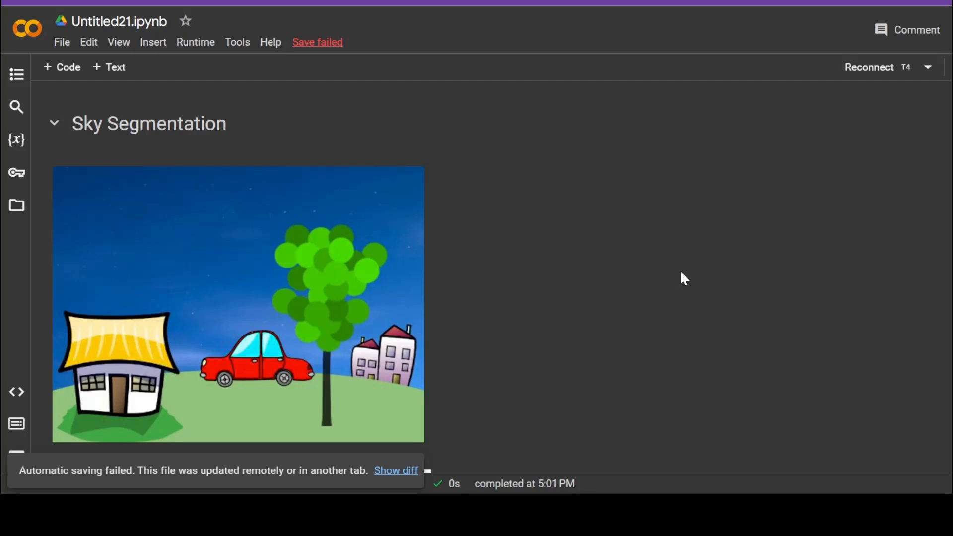
mouse_move(383, 254)
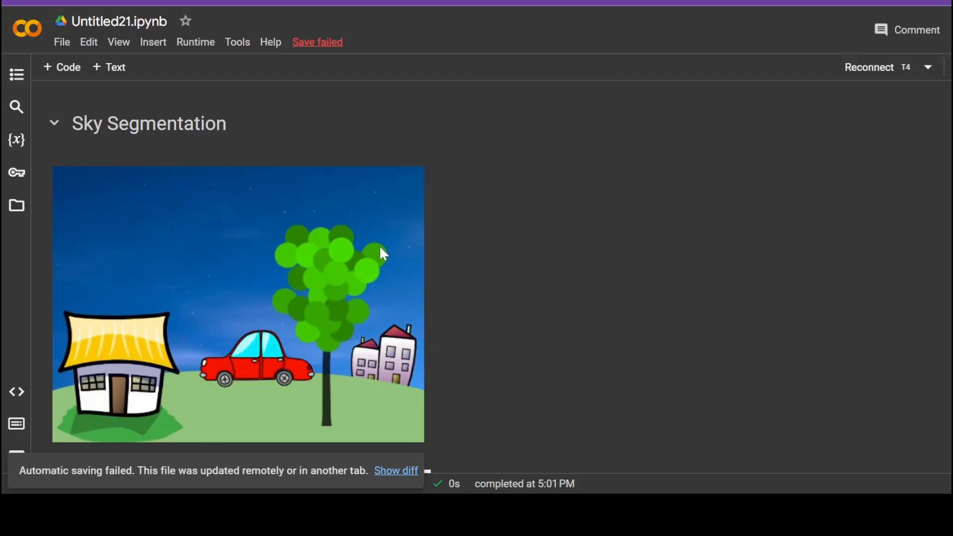
mouse_move(68, 273)
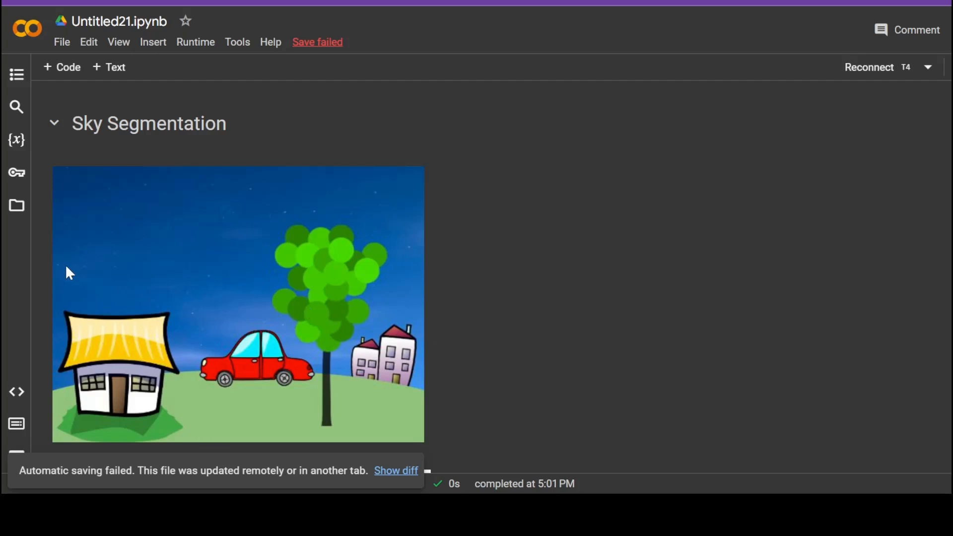
mouse_move(395, 239)
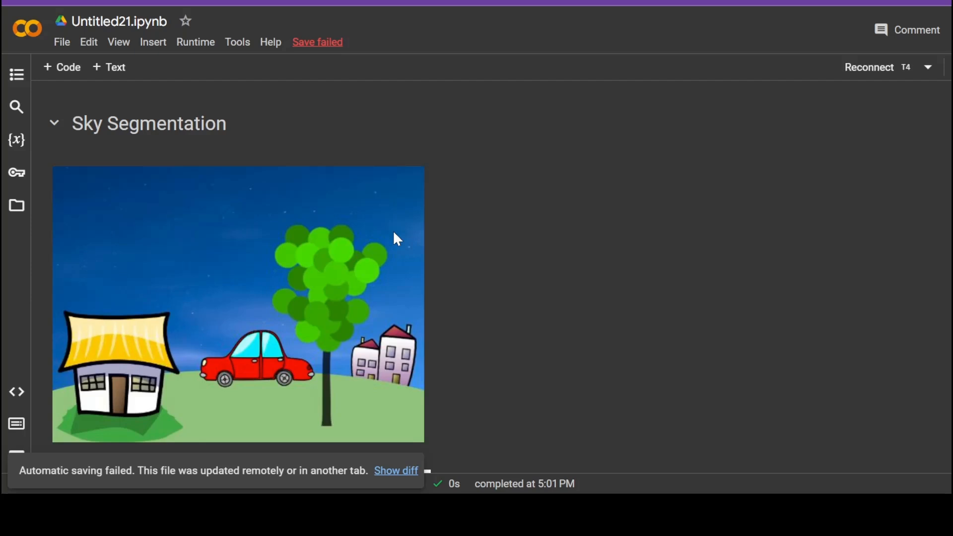
mouse_move(425, 347)
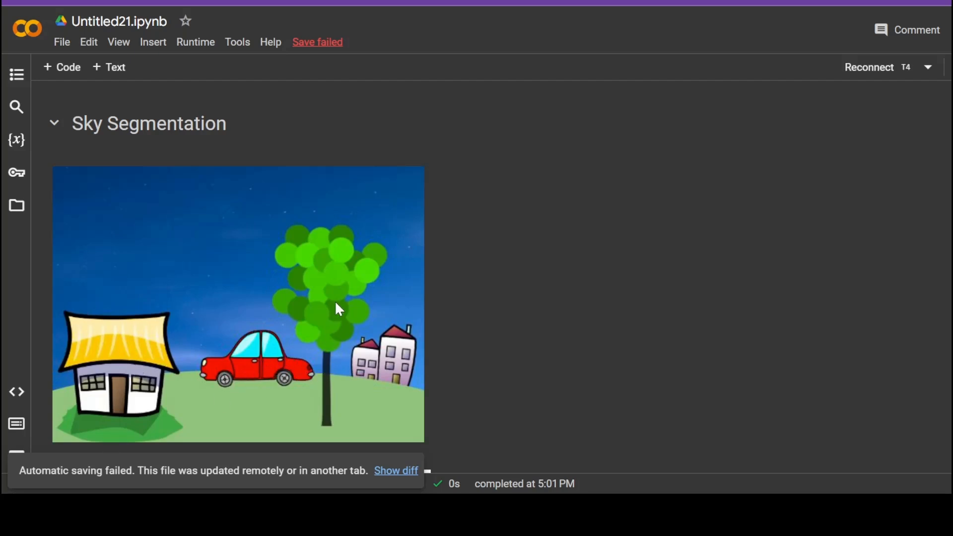
mouse_move(415, 389)
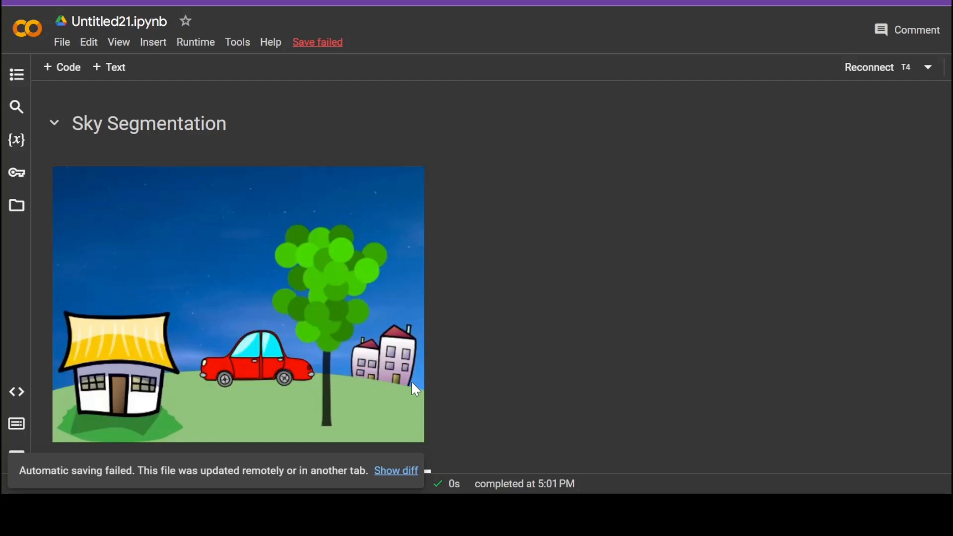
mouse_move(260, 287)
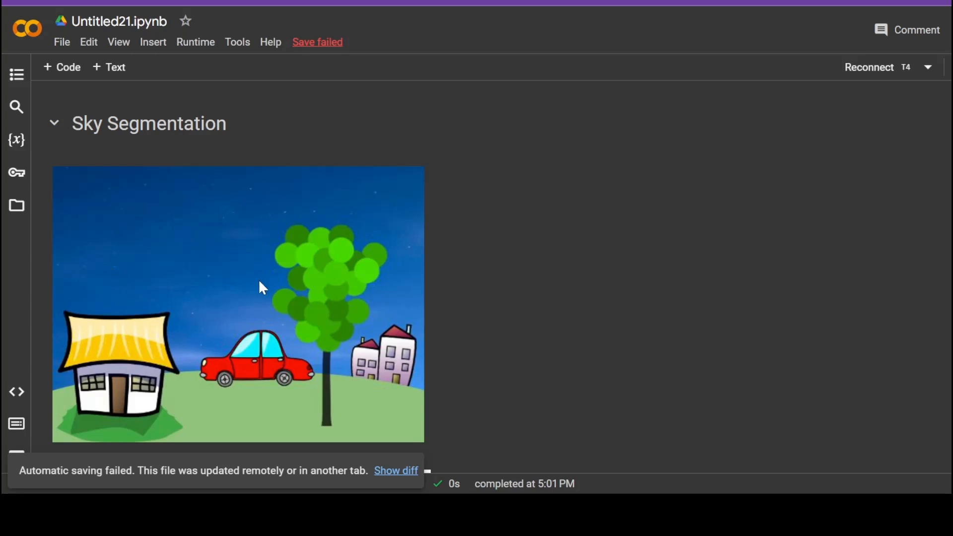
mouse_move(386, 332)
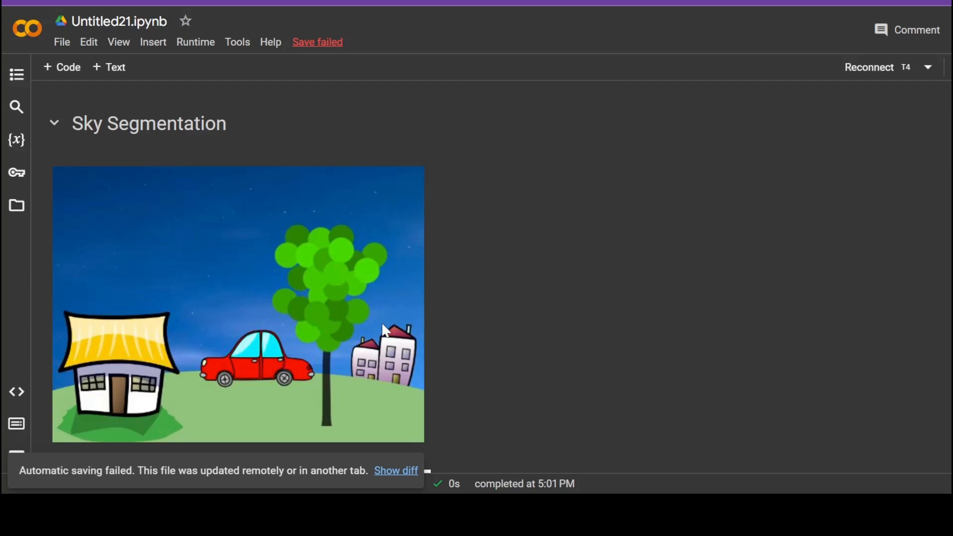
mouse_move(398, 315)
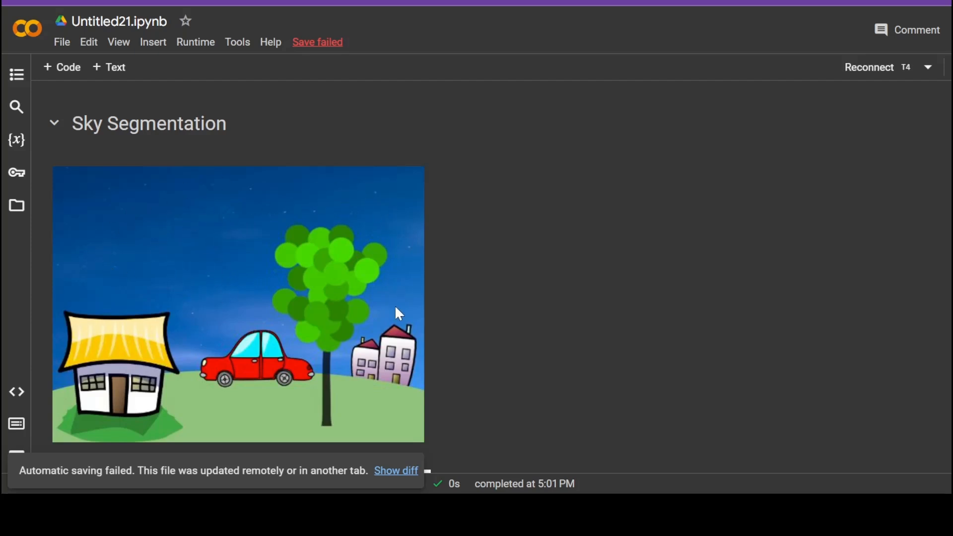
Scroll to the Grounded SAM-2 heading and focus the package install cell
scroll("down", 3)
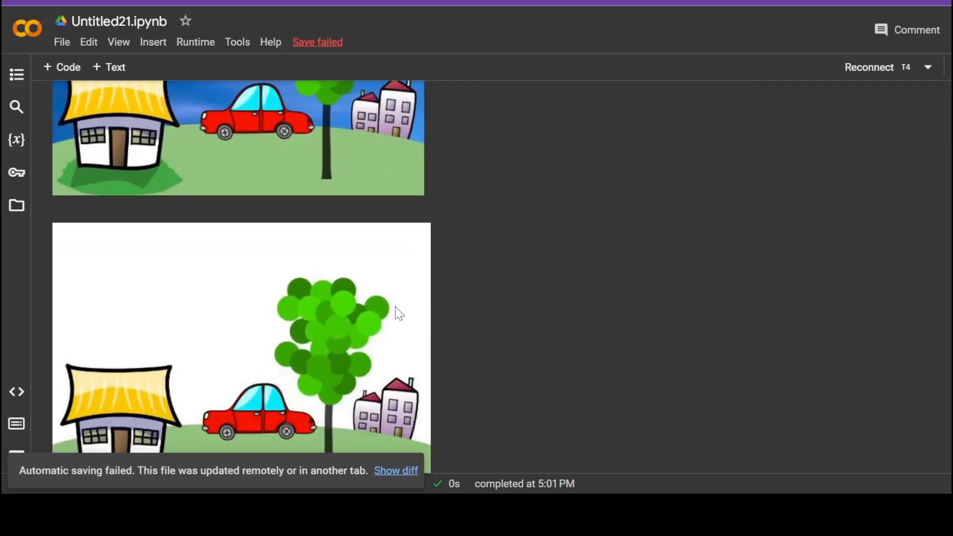
scroll("down", 3)
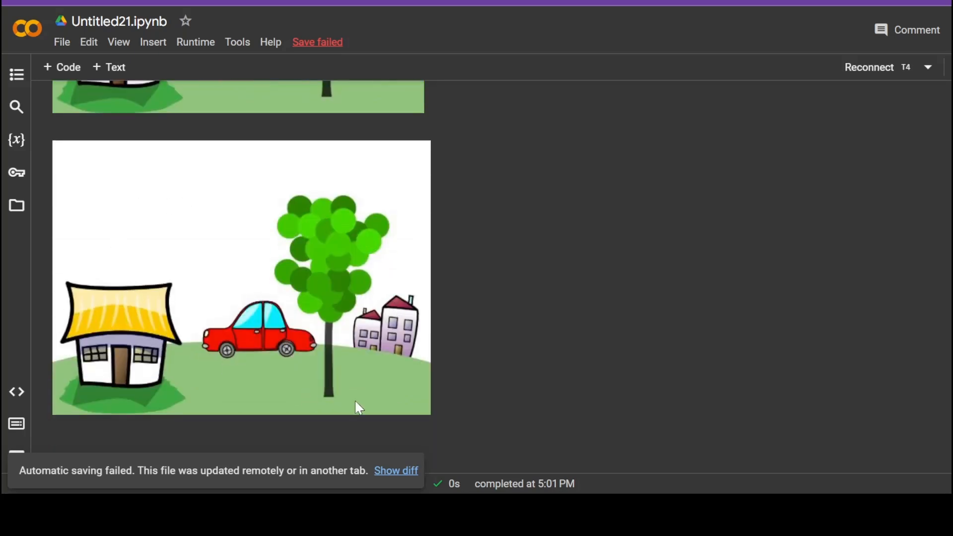
mouse_move(231, 284)
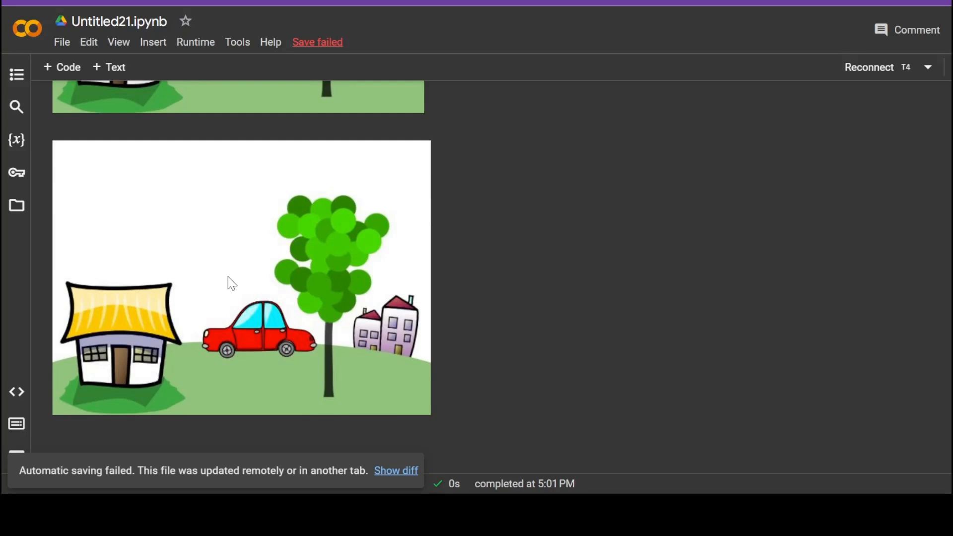
mouse_move(390, 281)
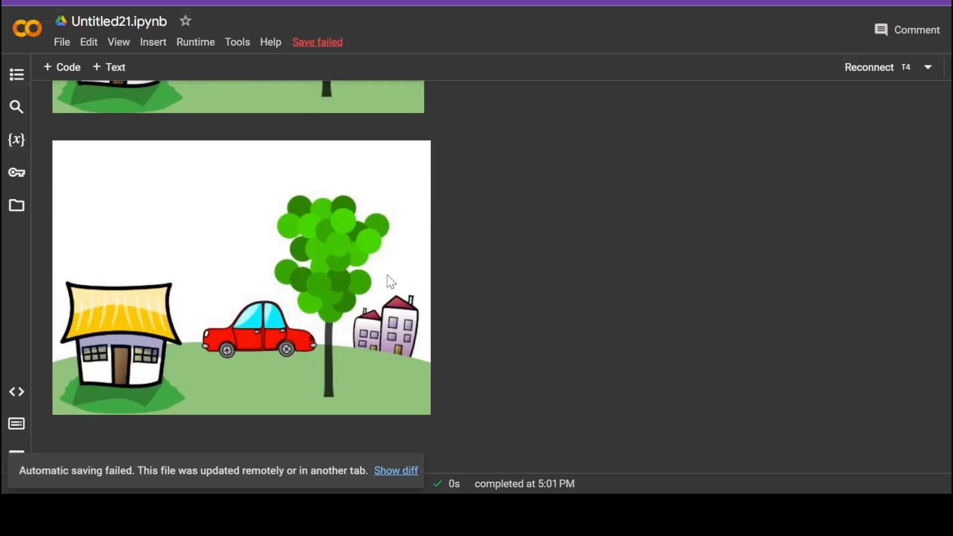
mouse_move(274, 252)
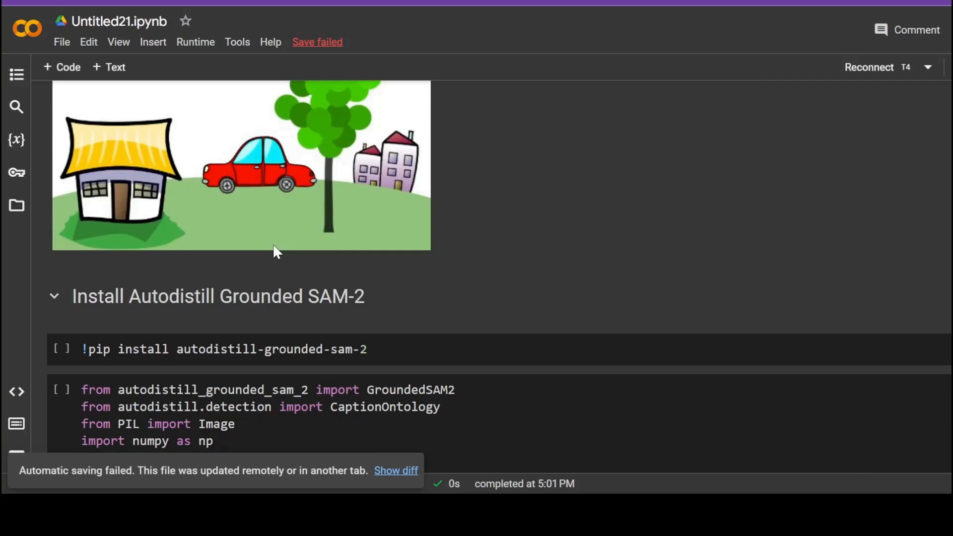
double_click(292, 297)
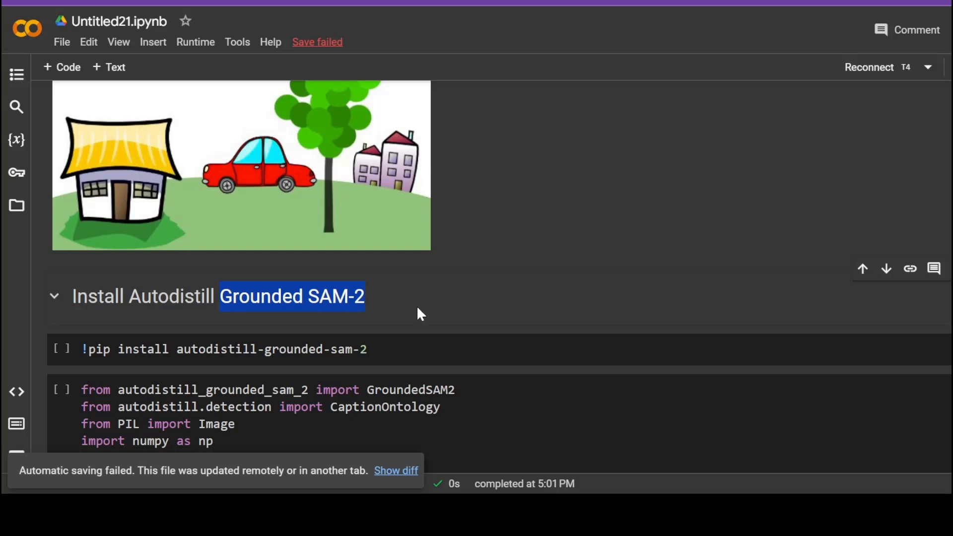
mouse_move(478, 297)
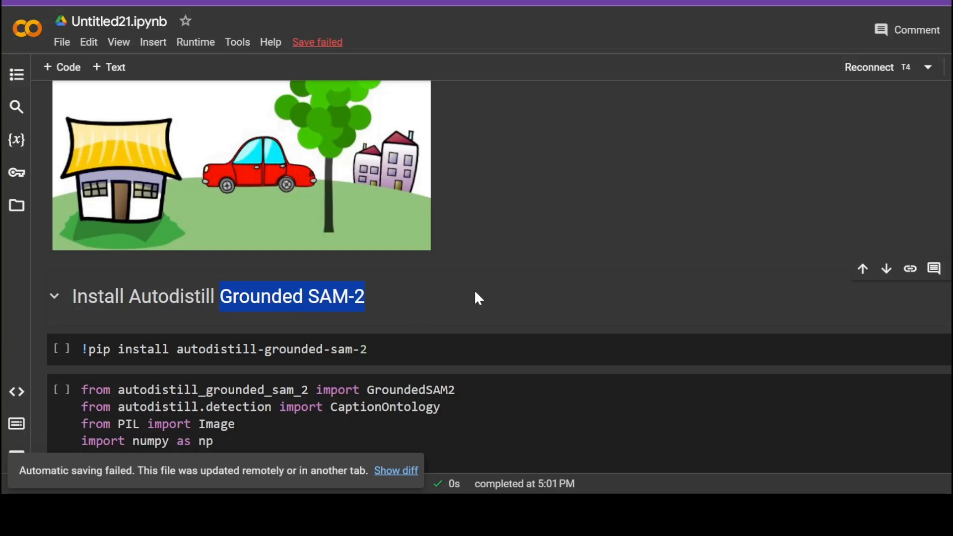
mouse_move(544, 315)
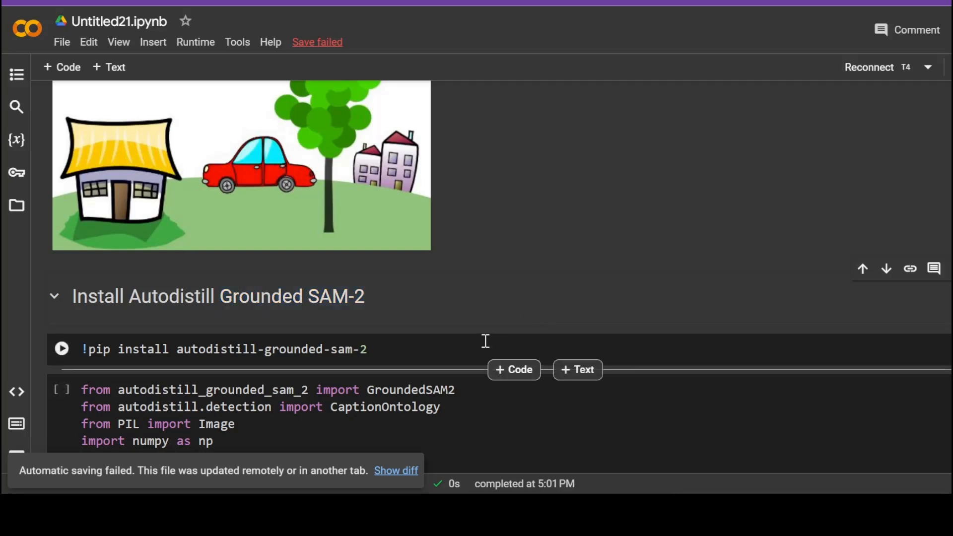
left_click(366, 349)
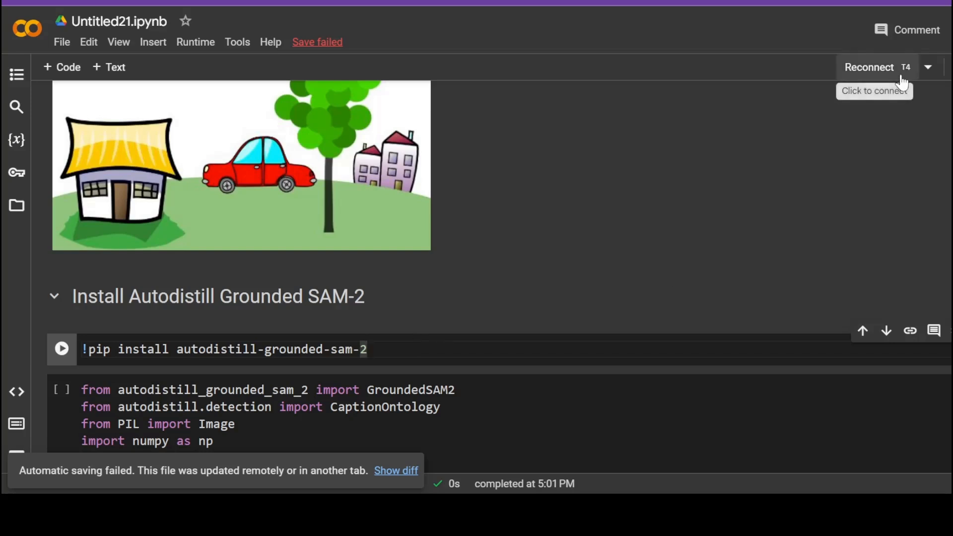
mouse_move(676, 163)
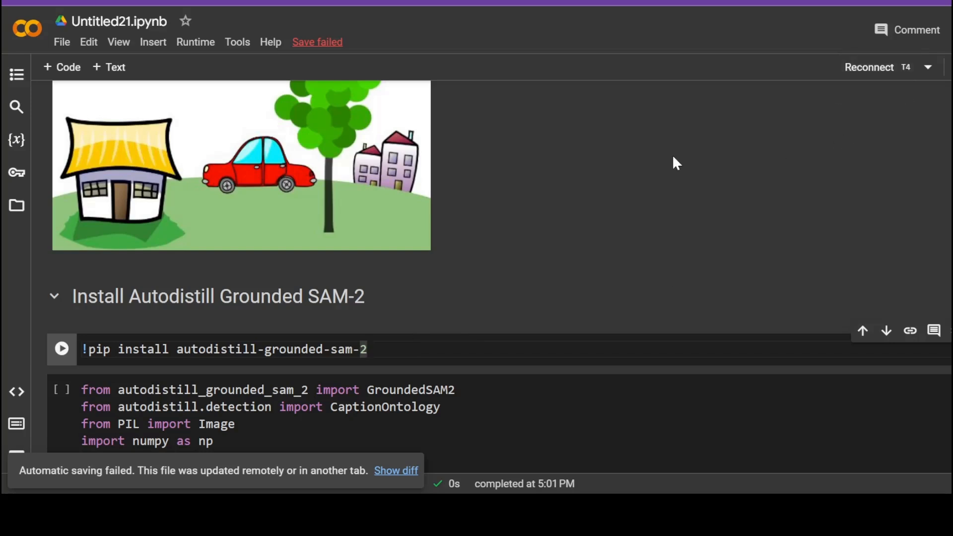
mouse_move(933, 123)
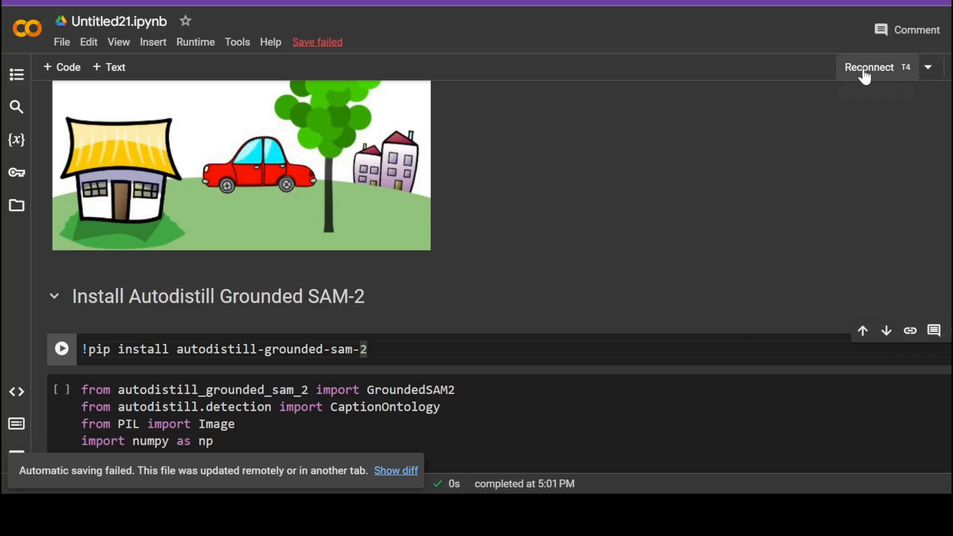
Connect the T4 runtime and run !pip install autodistill-grounded-sam-2
left_click(868, 66)
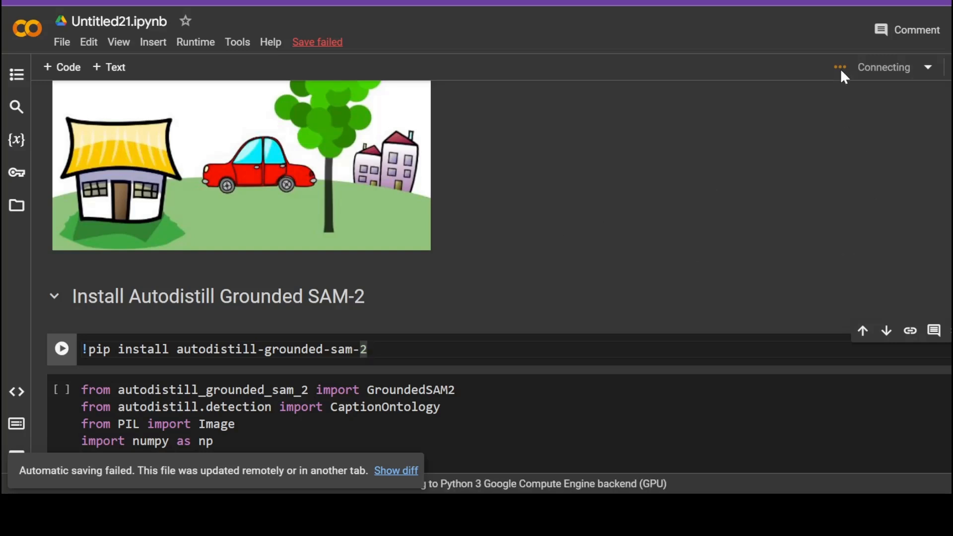
mouse_move(357, 364)
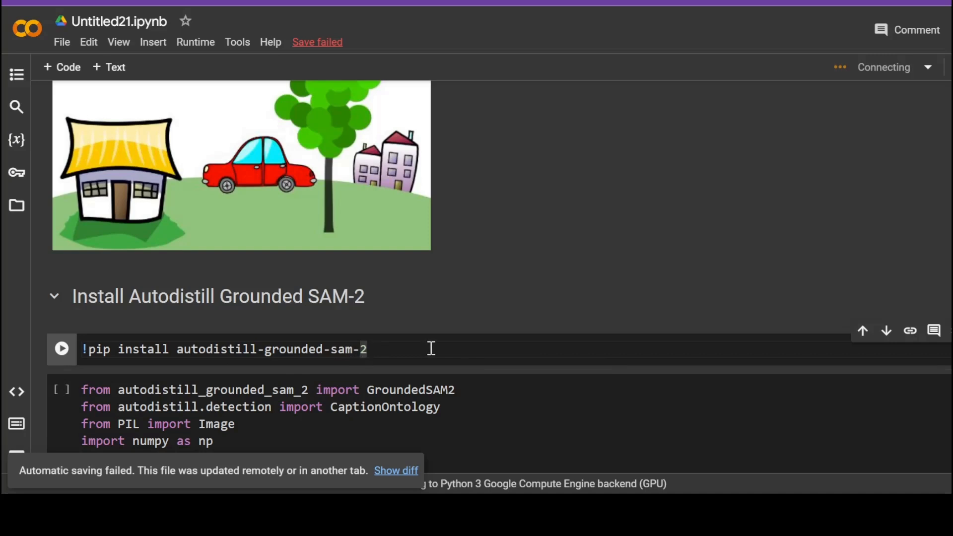
left_click(61, 349)
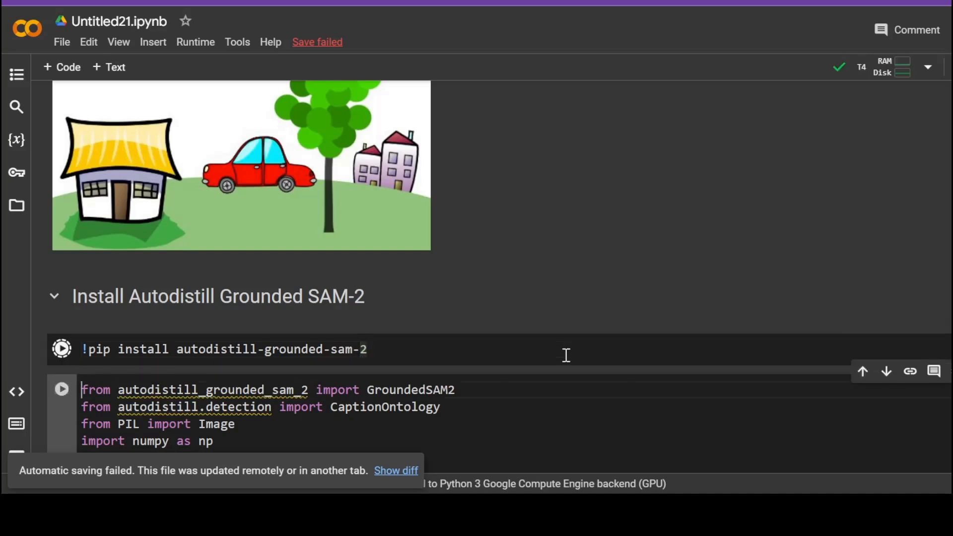
left_click(61, 348)
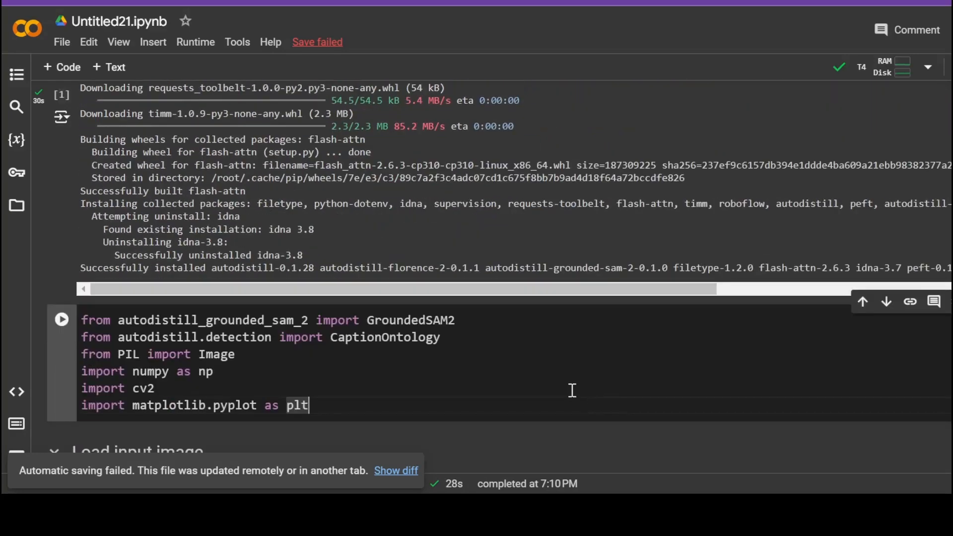
Run the library imports cell and the Image.open("landscape-1.jpg") cell
scroll("down", 3)
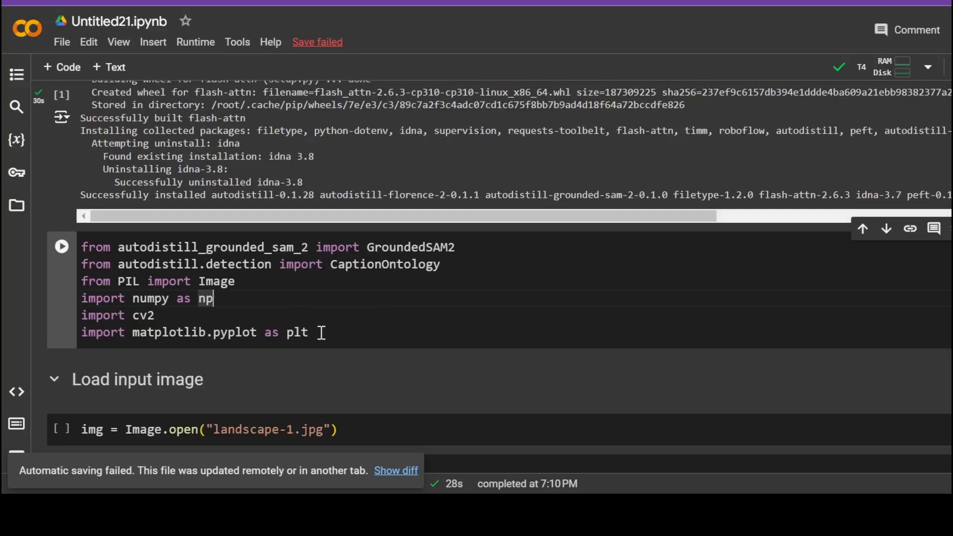
key("ctrl+a")
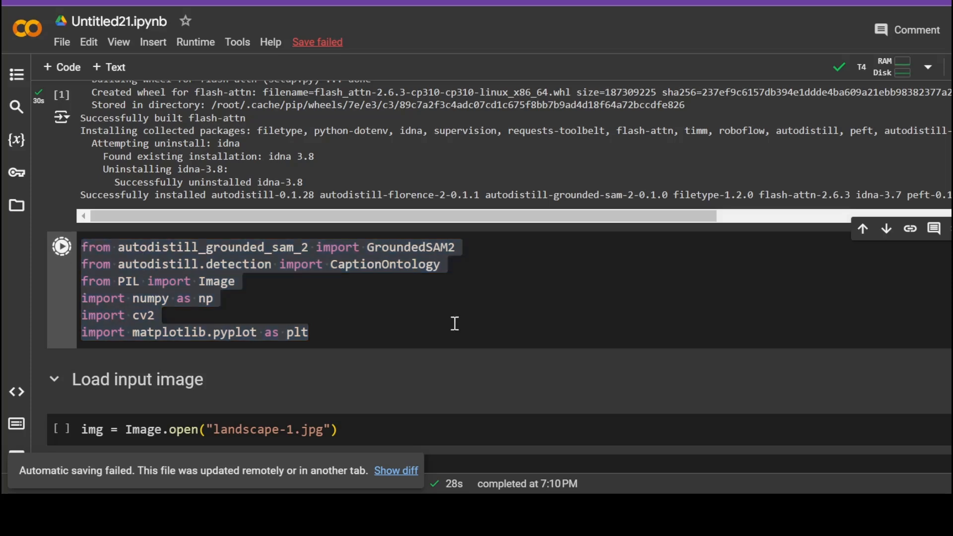
left_click(61, 247)
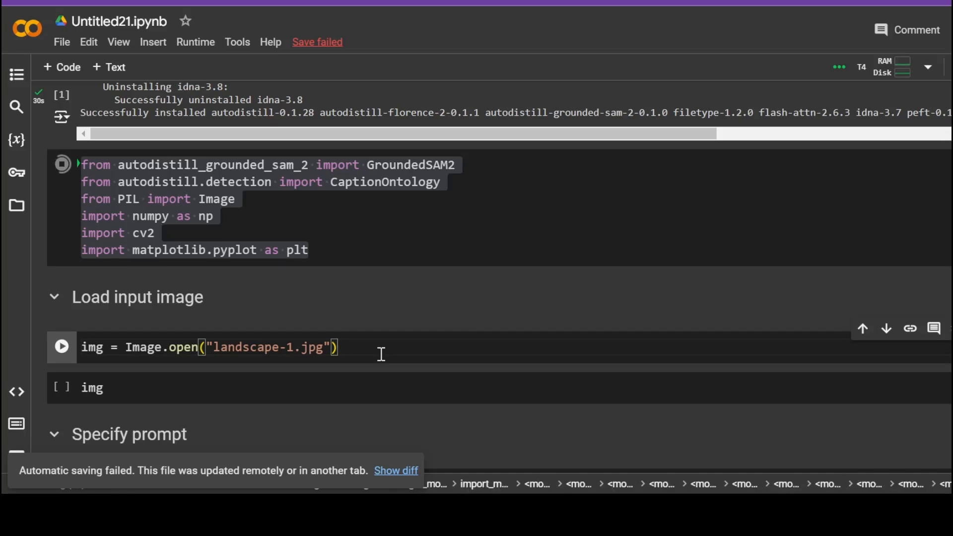
left_click(91, 388)
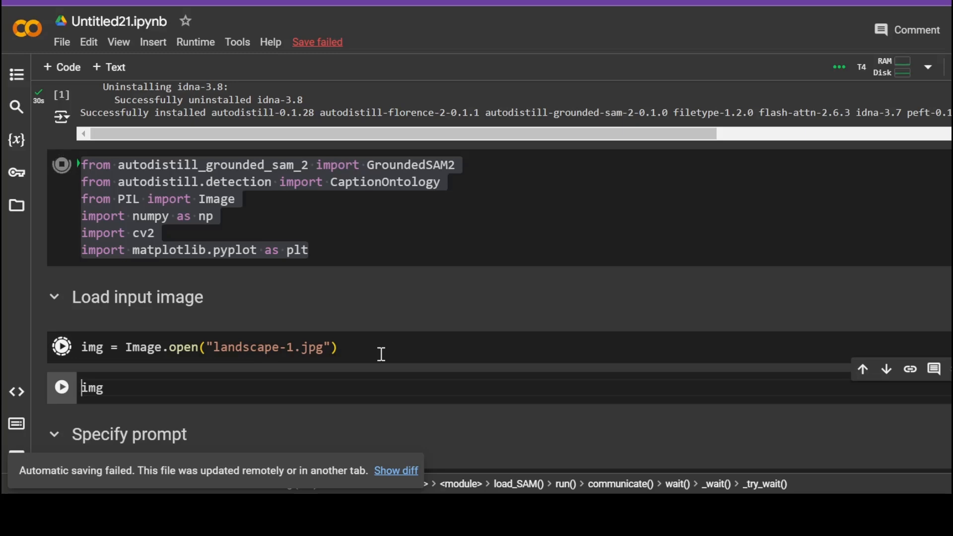
Scroll down to view the displayed landscape-1.jpg photo of snowy mountains
scroll("down", 3)
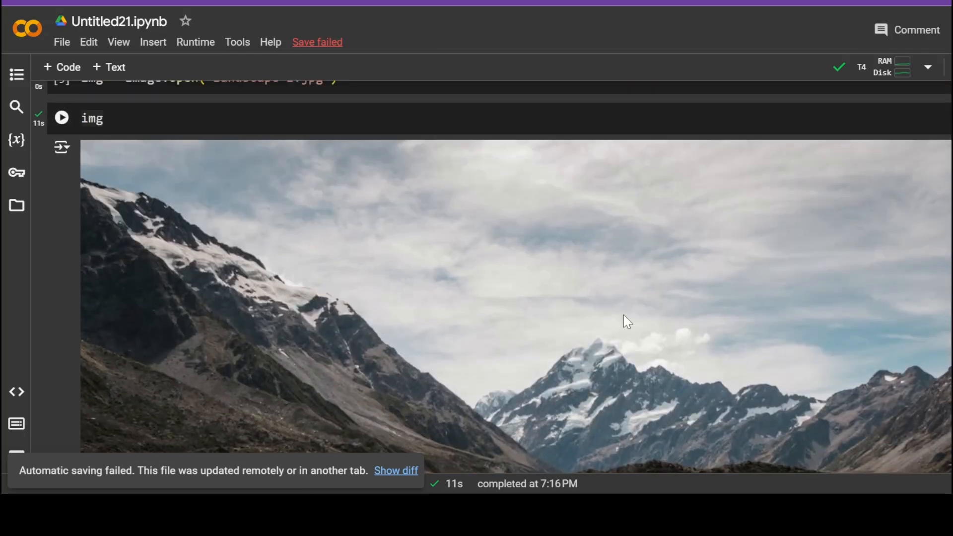
mouse_move(843, 281)
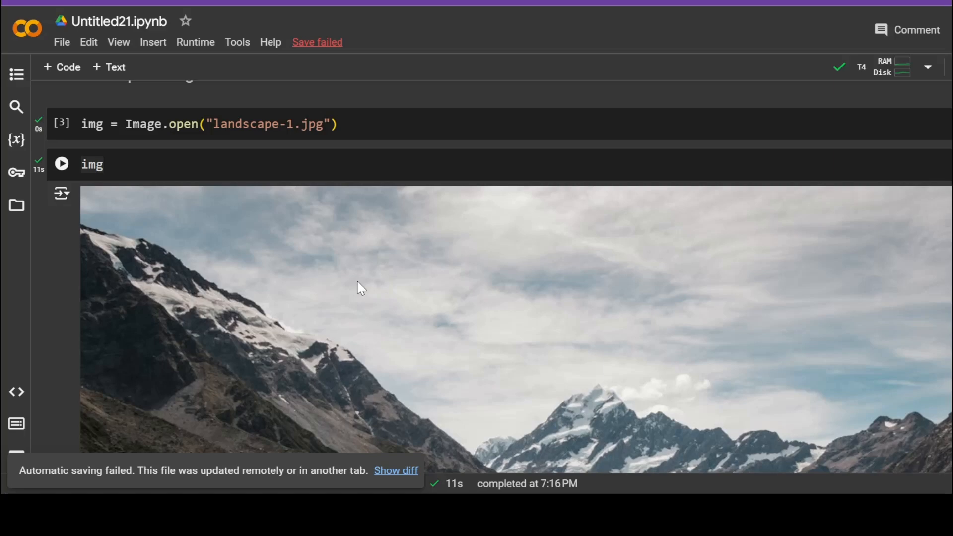
scroll("down", 3)
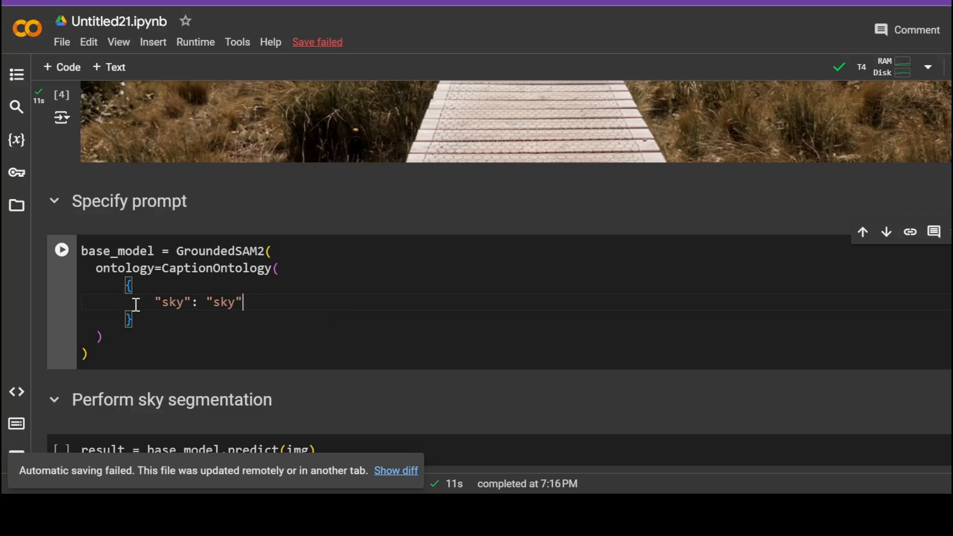
Review the {"sky": "sky"} CaptionOntology and run the GroundedSAM2 prompt cell
double_click(175, 302)
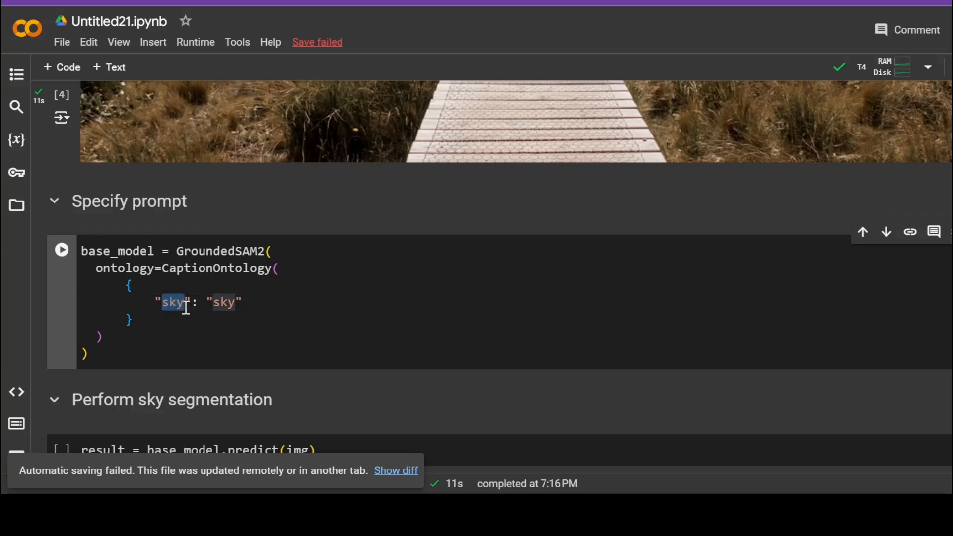
mouse_move(305, 296)
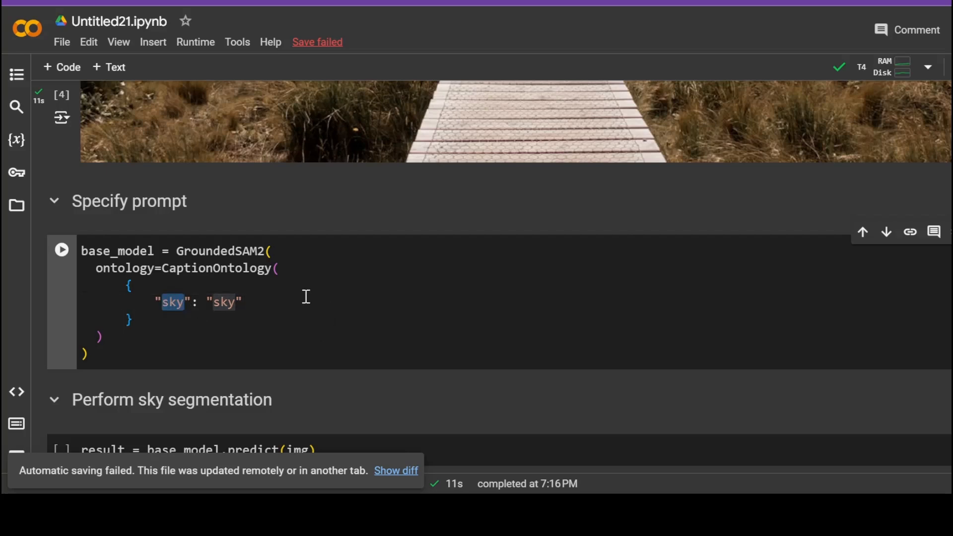
double_click(223, 302)
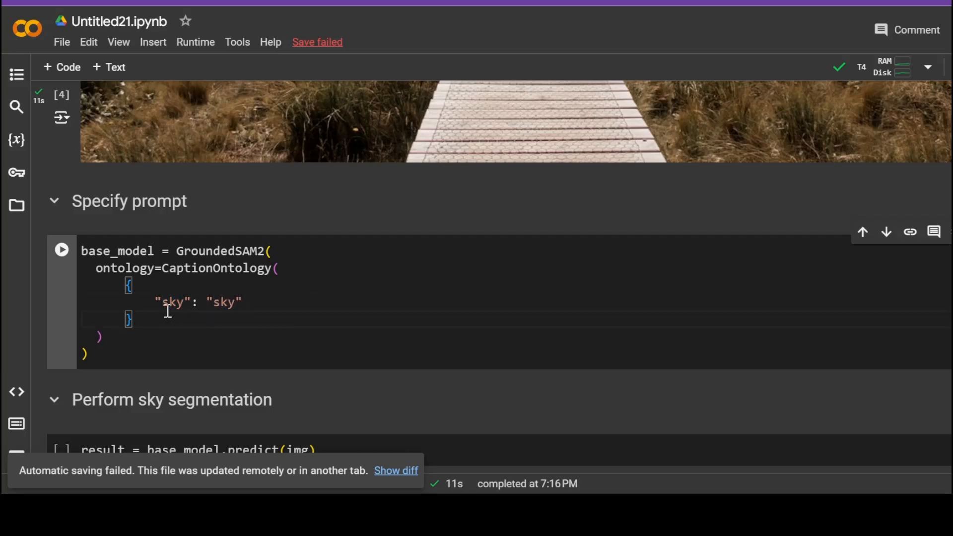
double_click(171, 302)
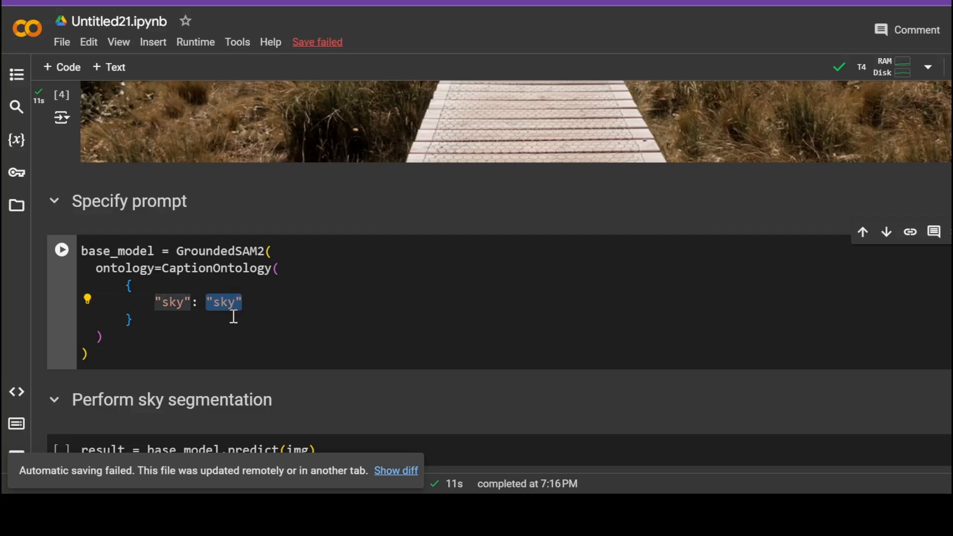
left_click(213, 363)
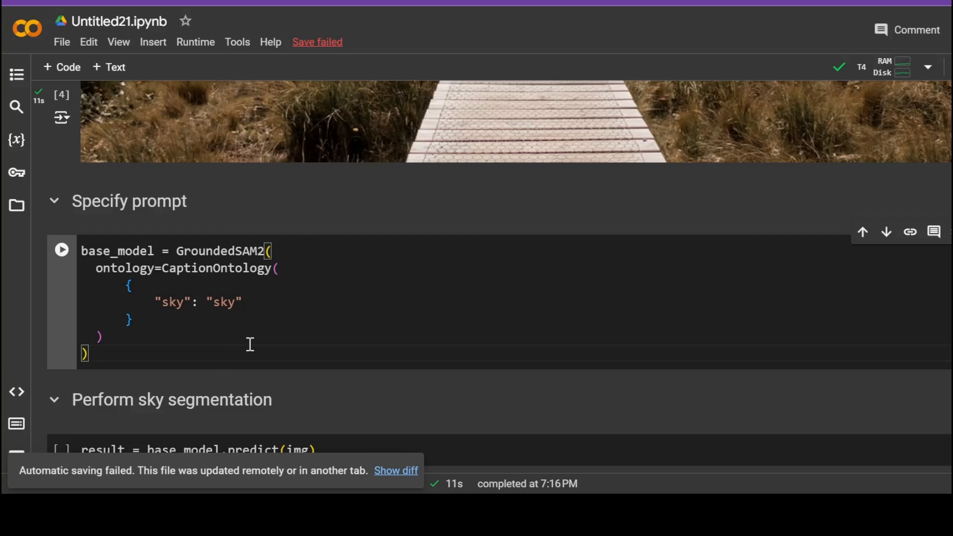
left_click(61, 250)
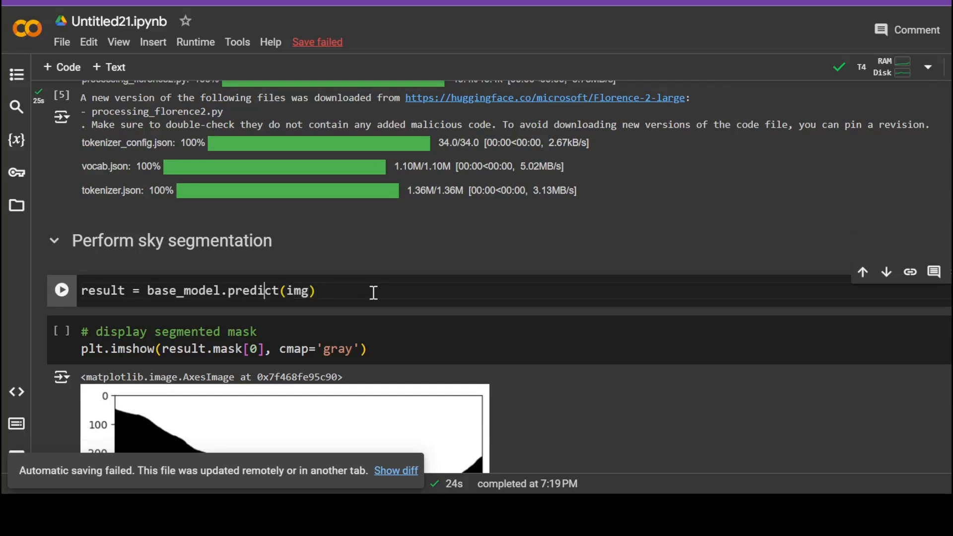
Run result = base_model.predict(img) and add a new code cell below it
double_click(251, 291)
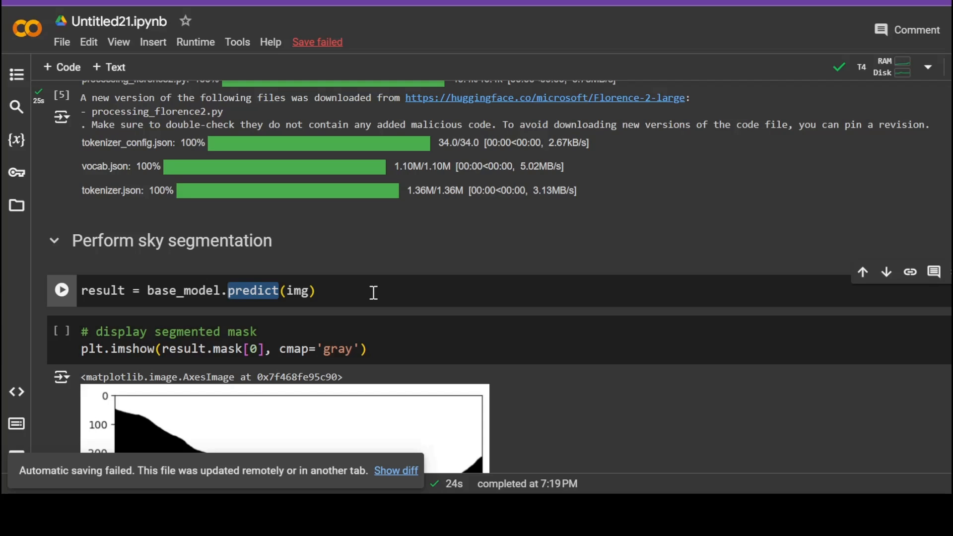
left_click(62, 290)
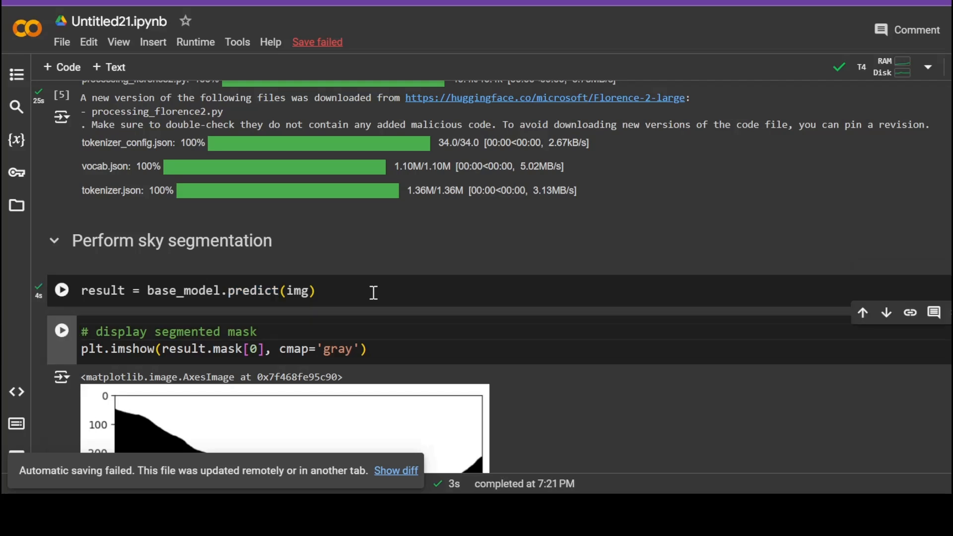
left_click(513, 311)
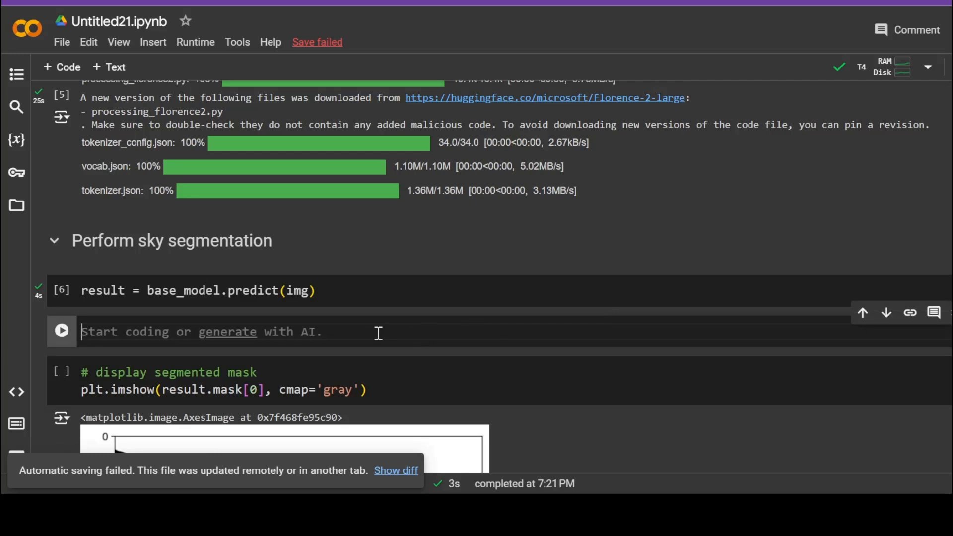
Display result and highlight the boolean sky mask array in the Detections output
type("resu")
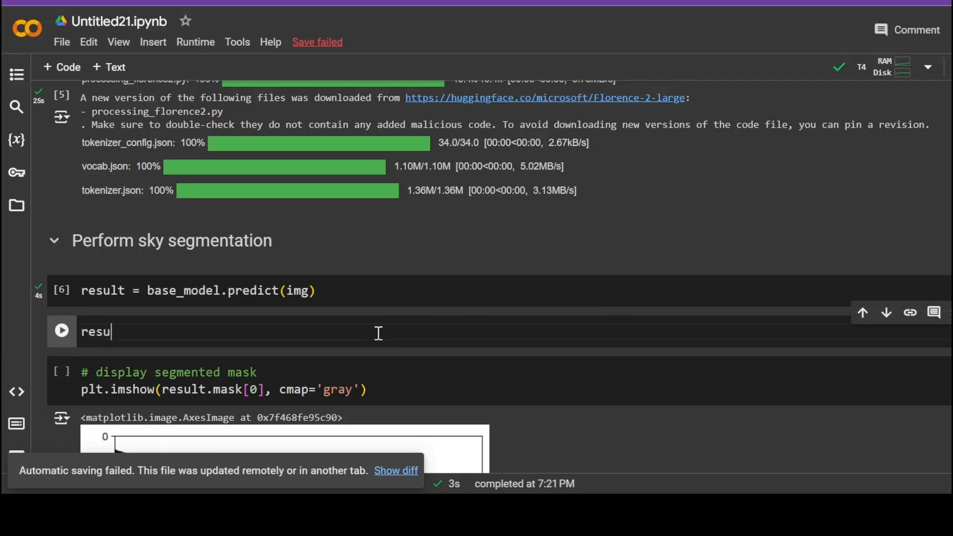
type("lt")
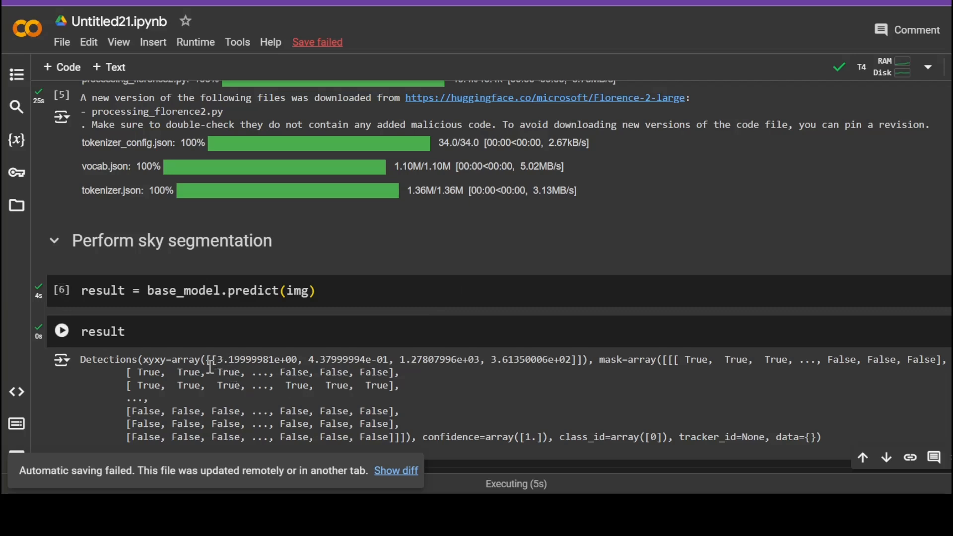
left_click_drag(156, 359, 638, 359)
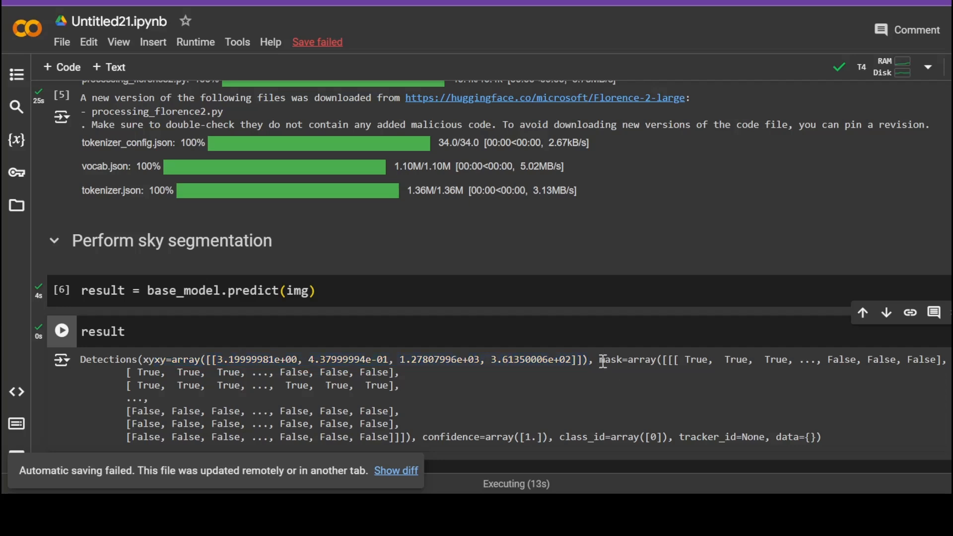
double_click(609, 360)
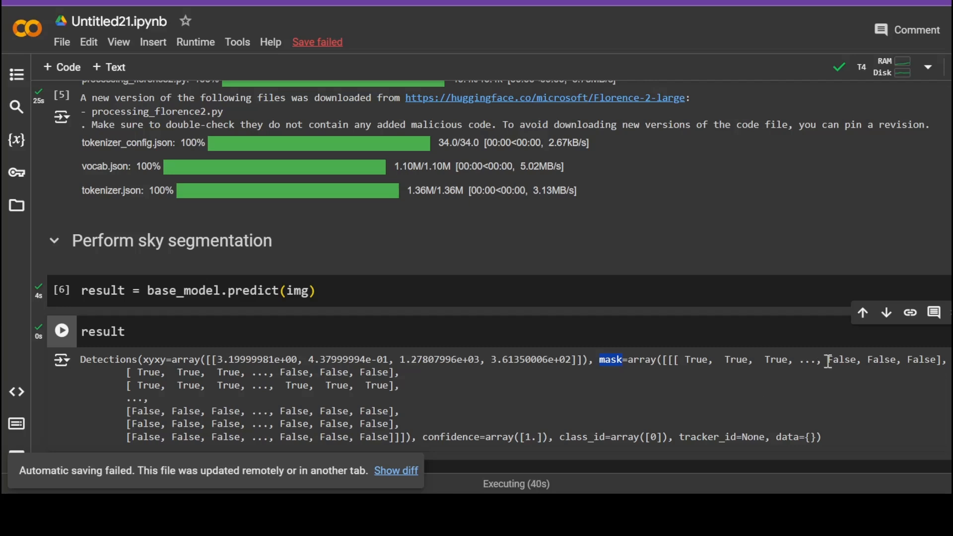
mouse_move(860, 394)
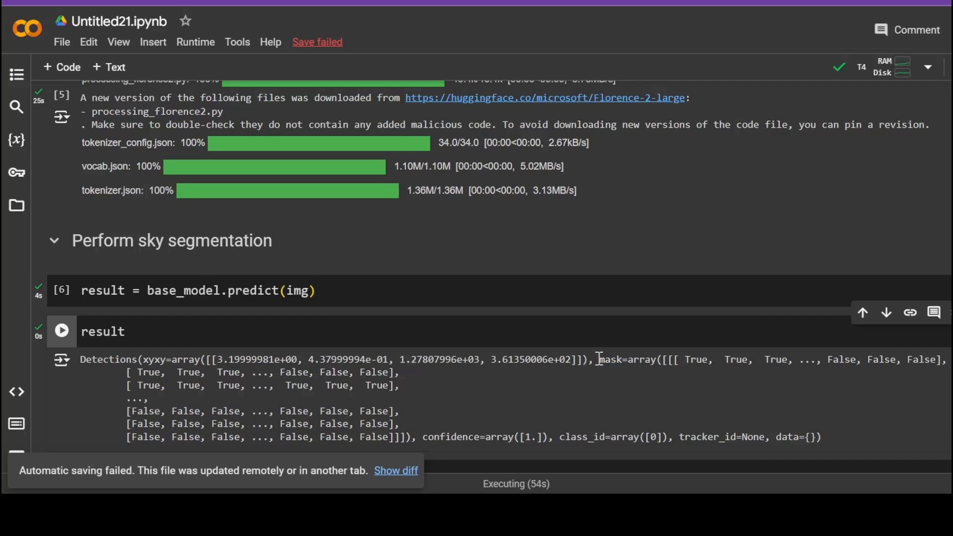
left_click_drag(598, 359, 407, 437)
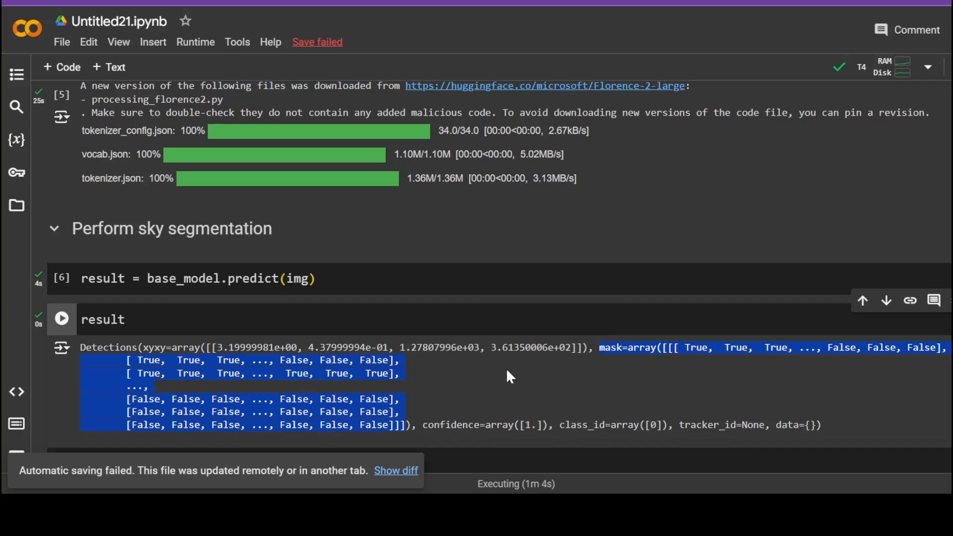
scroll("down", 3)
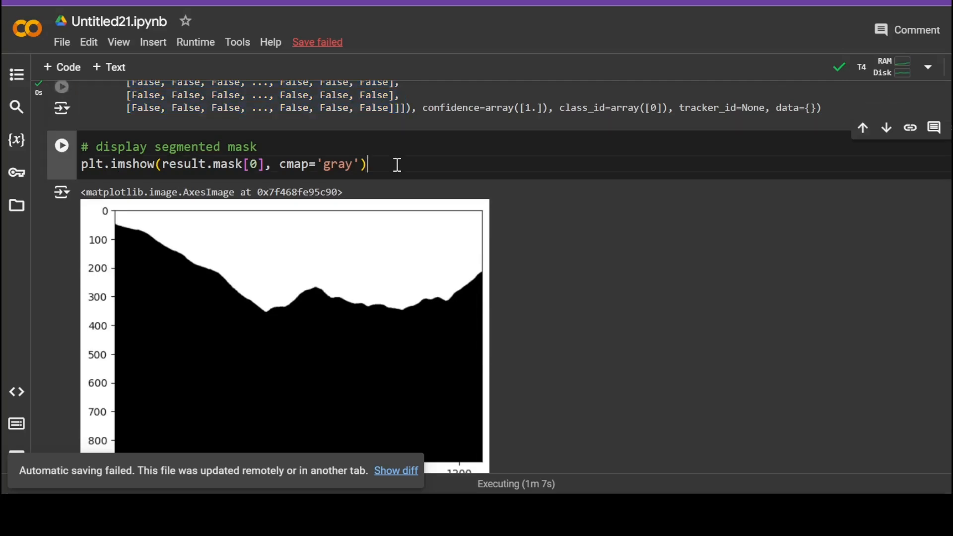
left_click(159, 164)
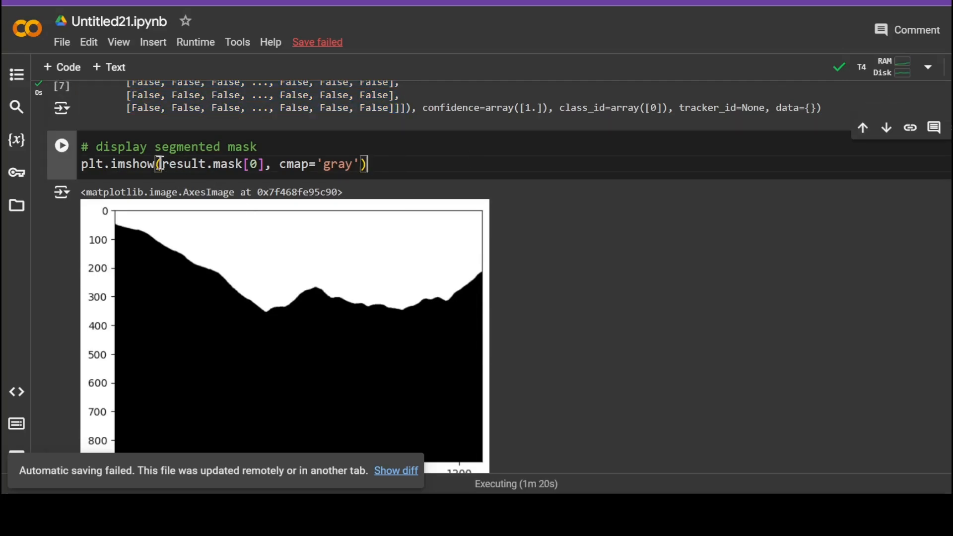
double_click(206, 163)
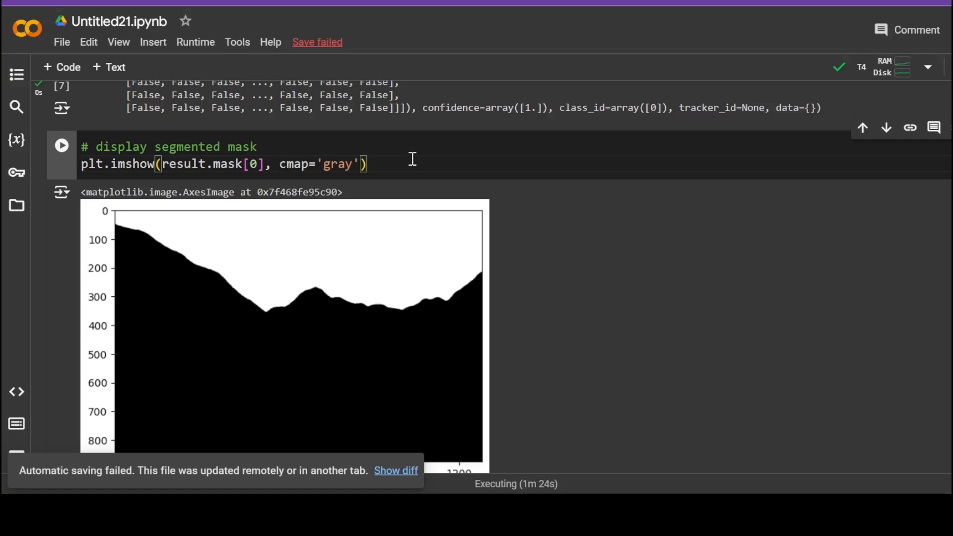
mouse_move(196, 389)
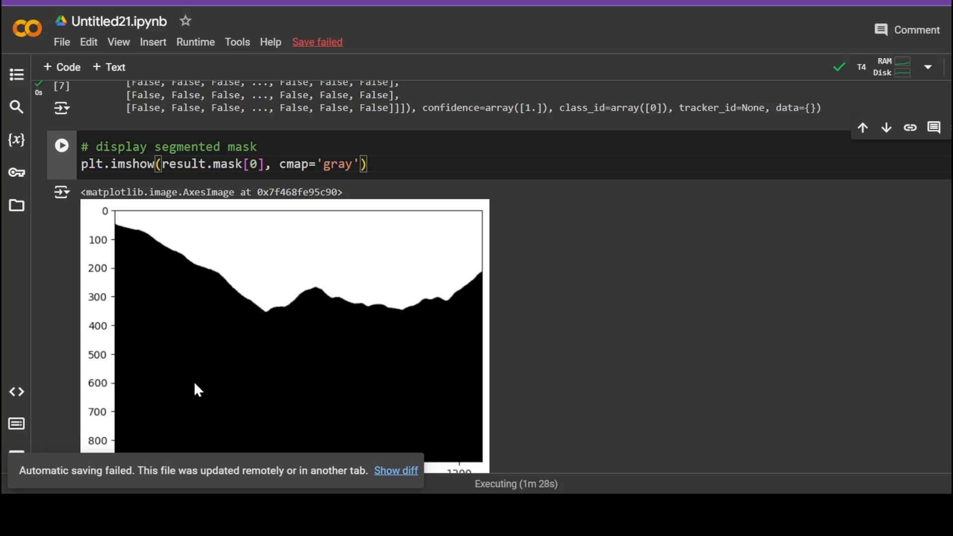
mouse_move(468, 337)
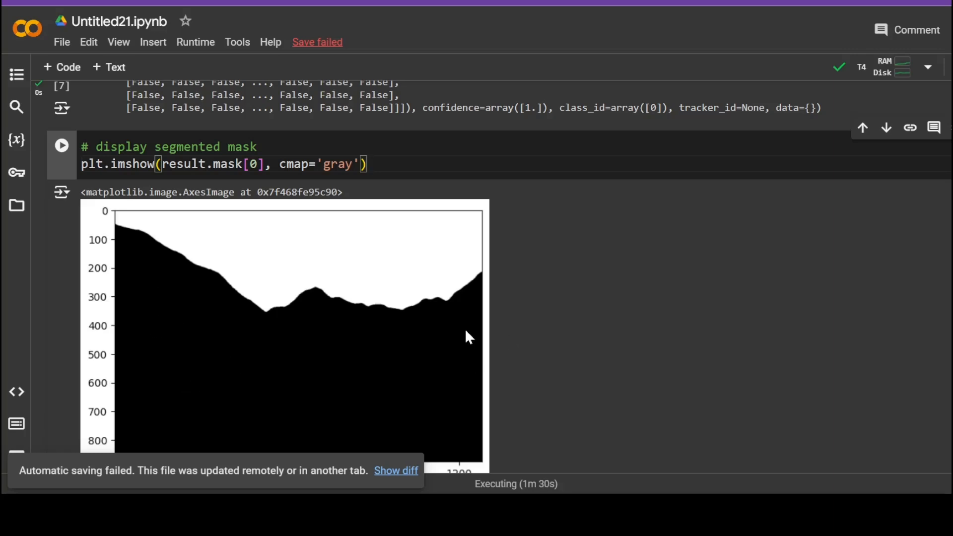
mouse_move(272, 290)
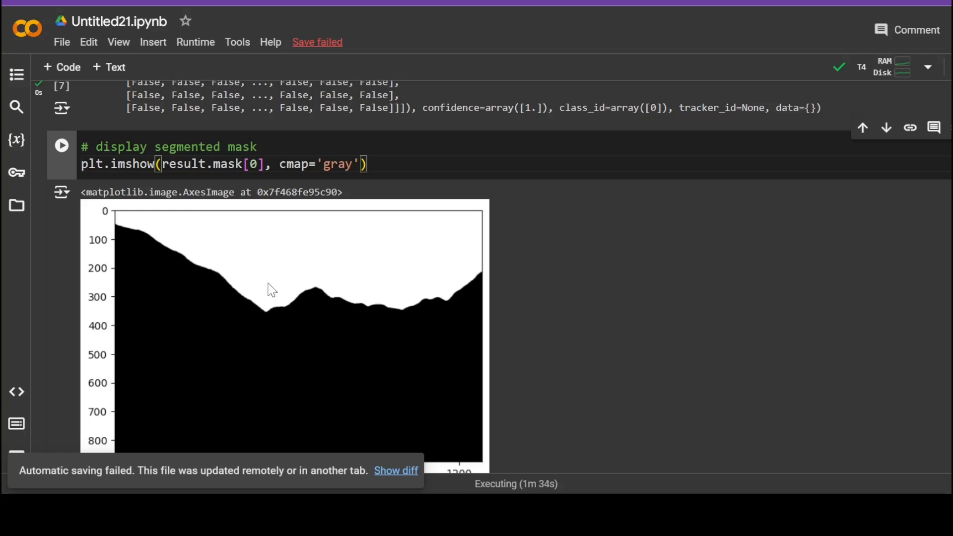
mouse_move(406, 267)
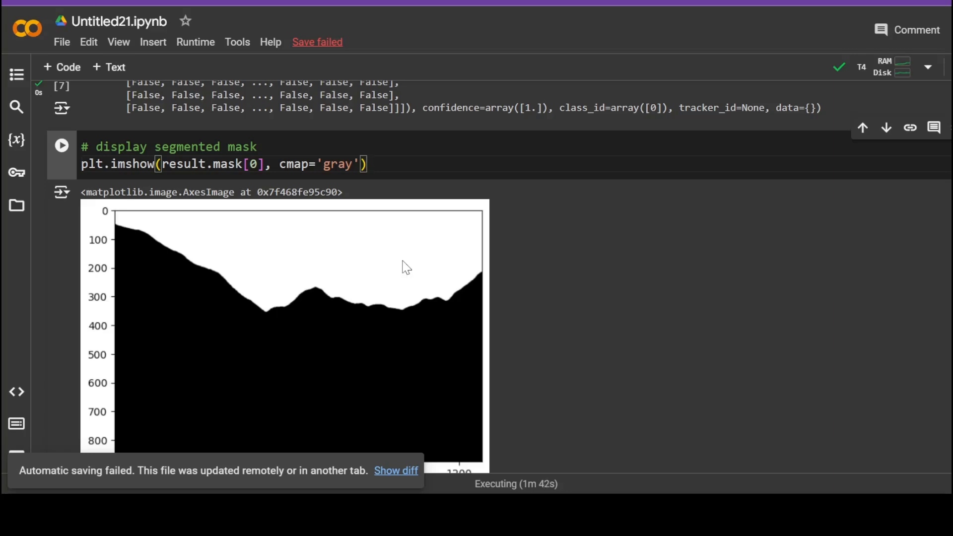
mouse_move(365, 328)
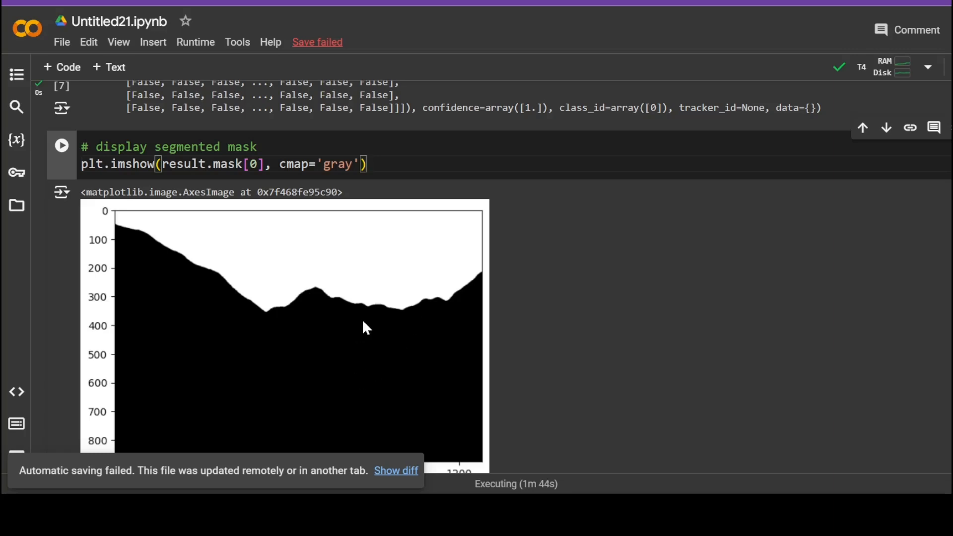
Inspect the boolean-to-uint8 mask conversion with its 255 scaling and 0/255 output
scroll("down", 3)
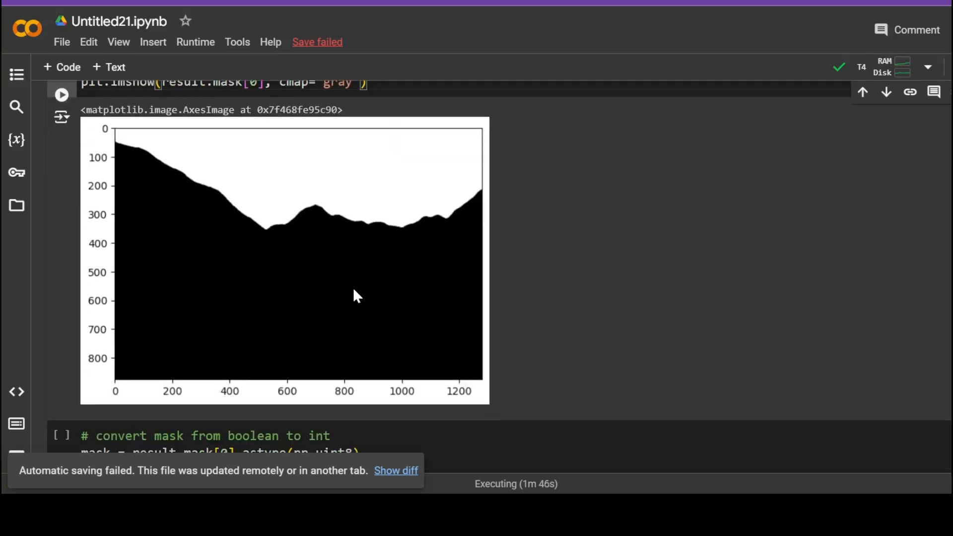
scroll("down", 3)
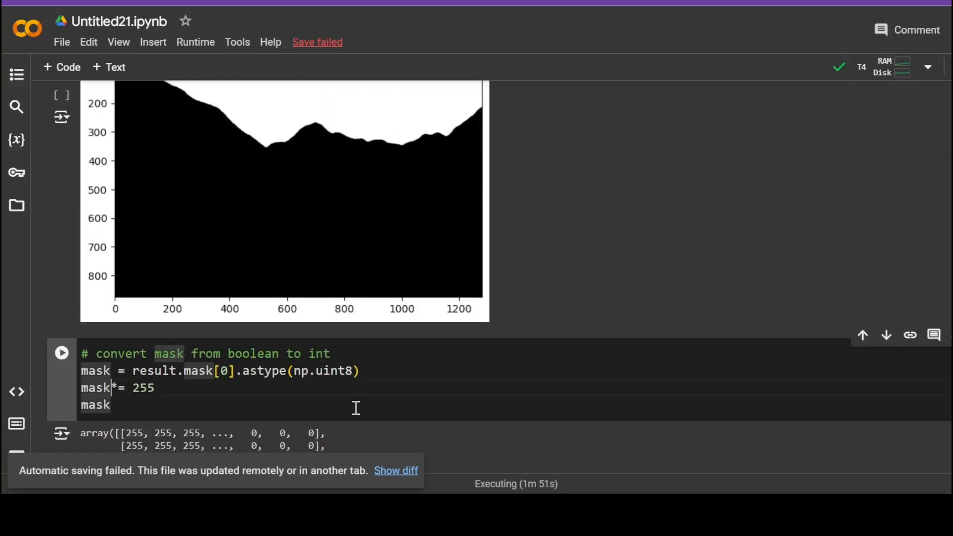
mouse_move(147, 413)
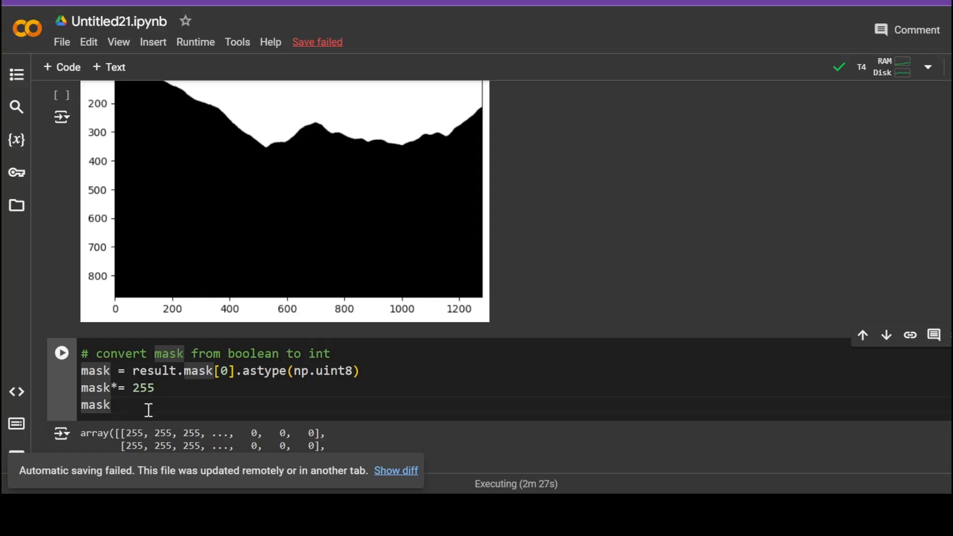
double_click(272, 370)
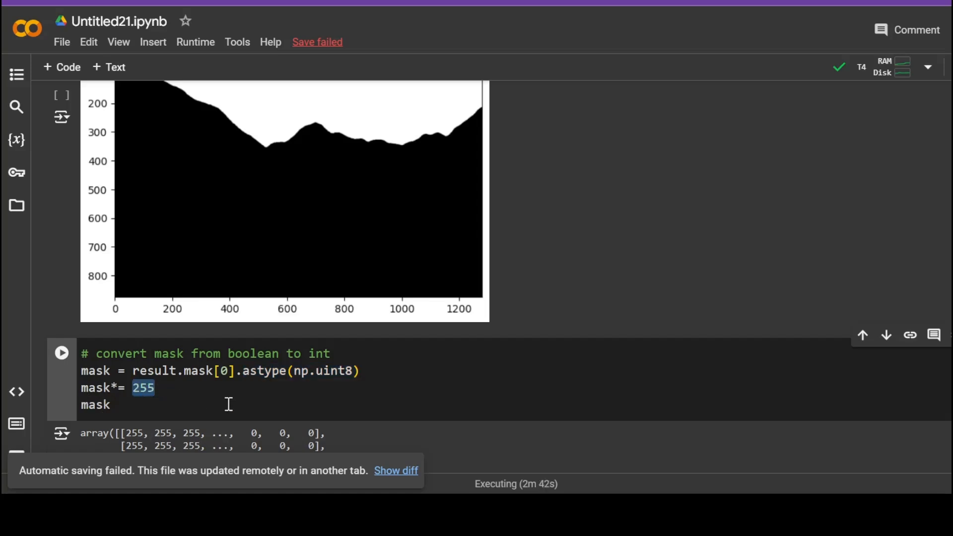
mouse_move(427, 386)
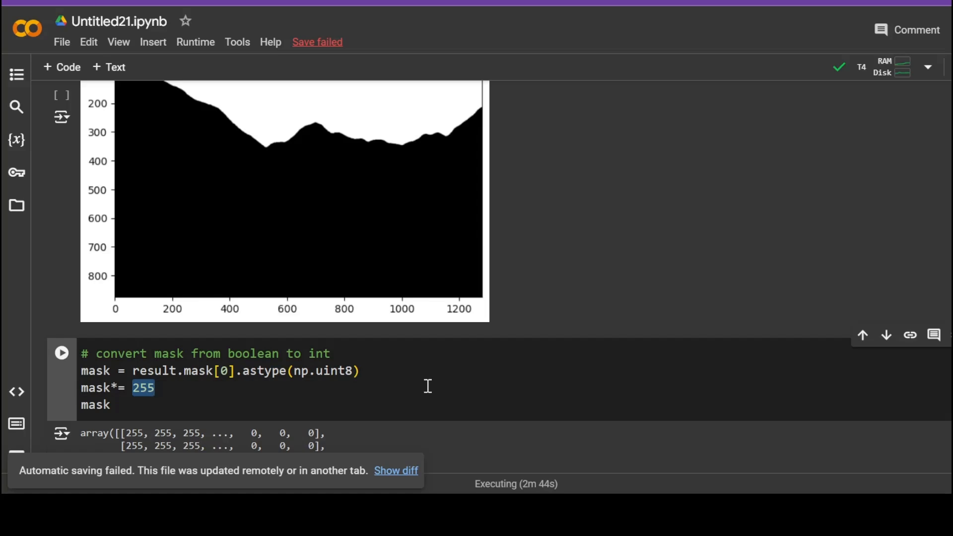
scroll("down", 3)
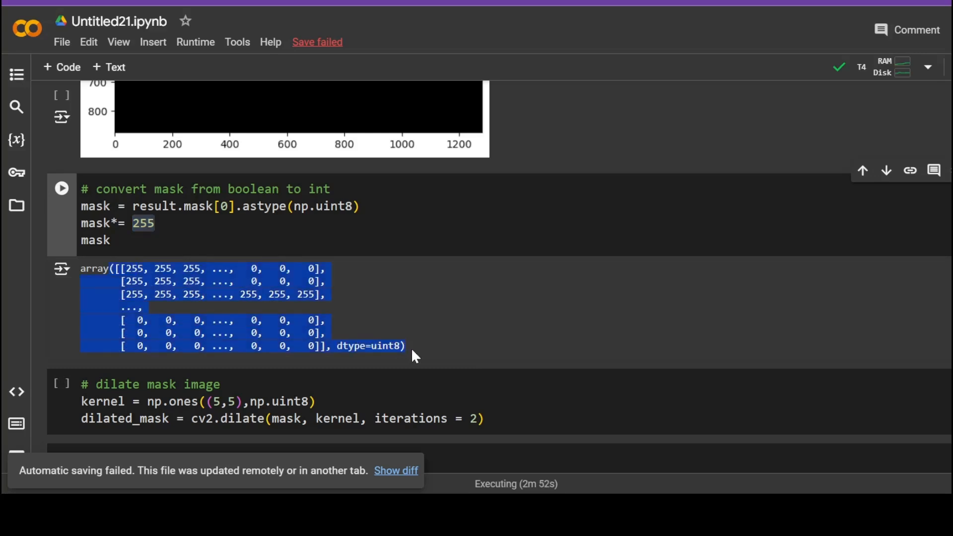
mouse_move(550, 355)
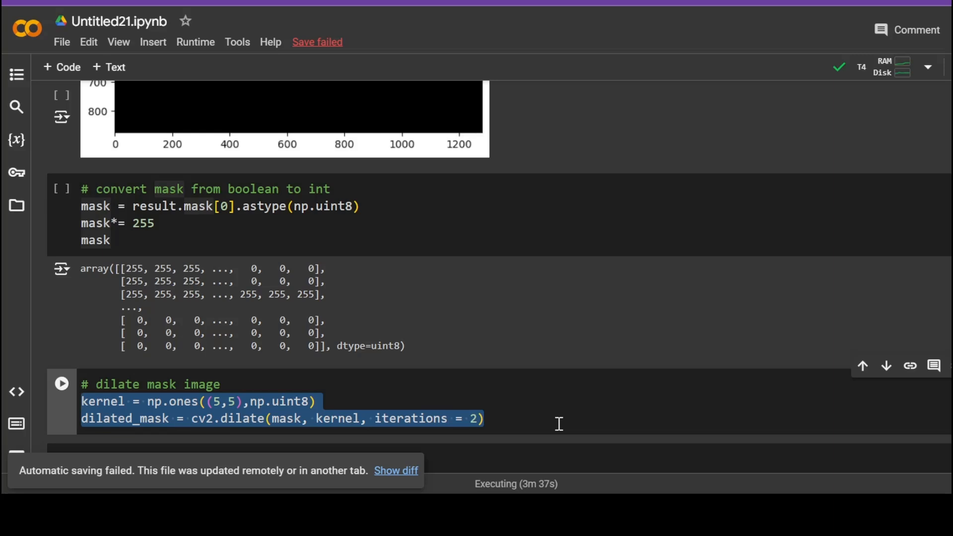
Re-run the mask conversion cell, then run the dilate cell to produce dilated_mask
scroll("down", 3)
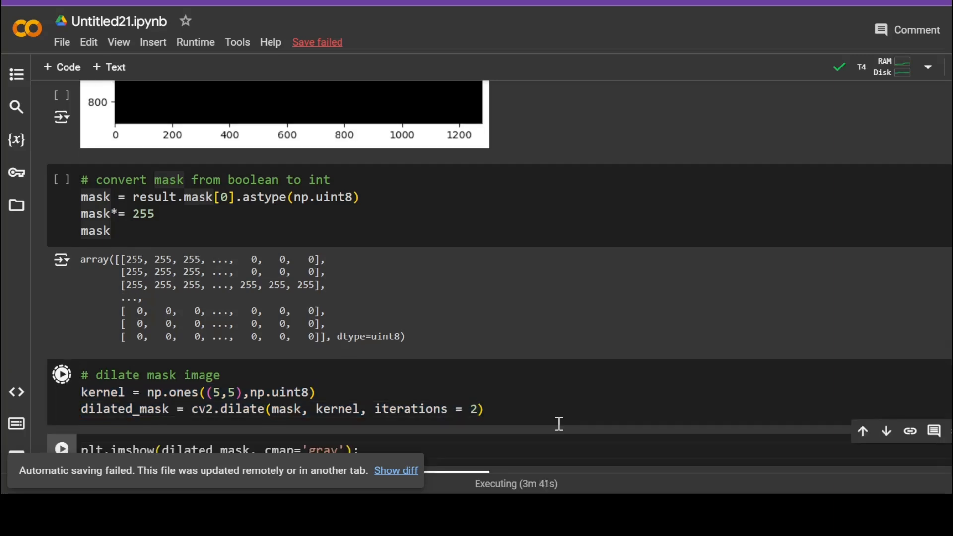
left_click(61, 374)
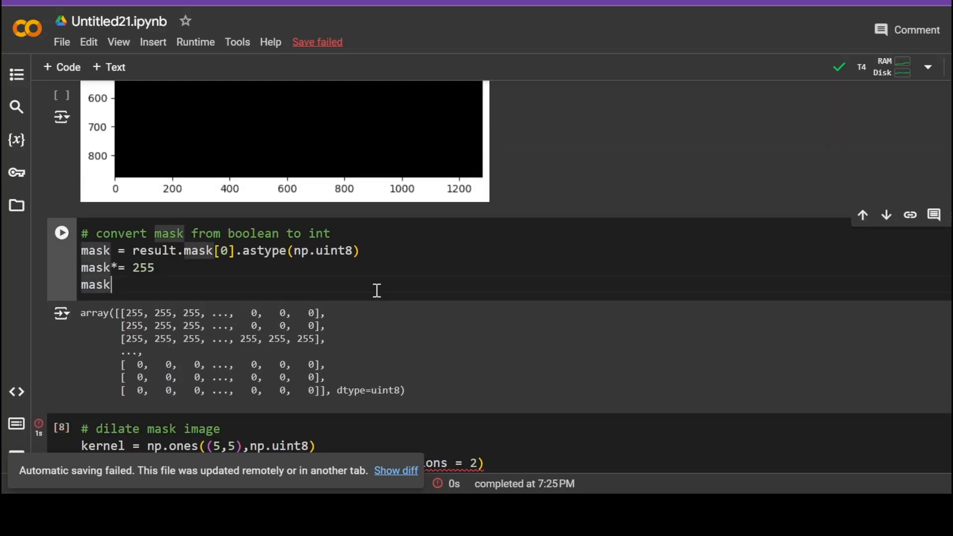
left_click(62, 232)
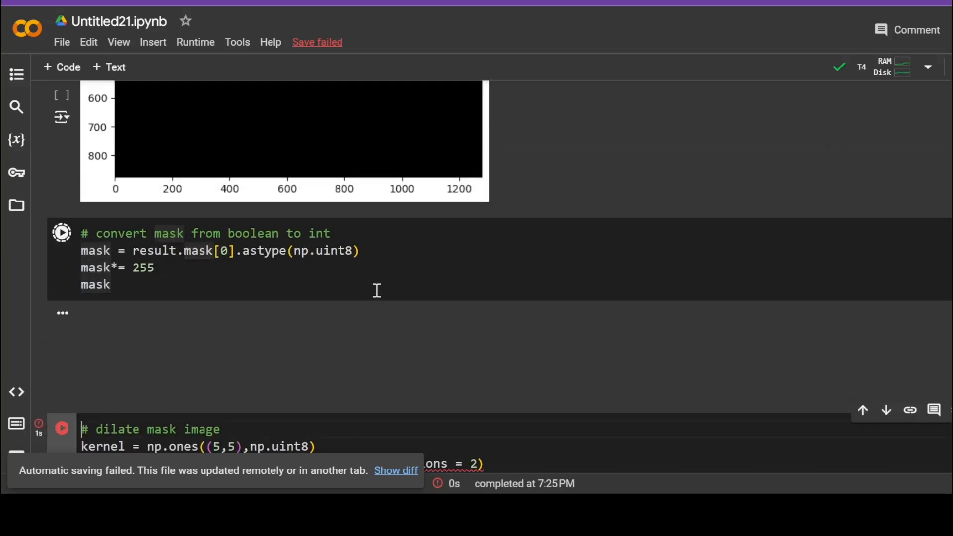
left_click(62, 232)
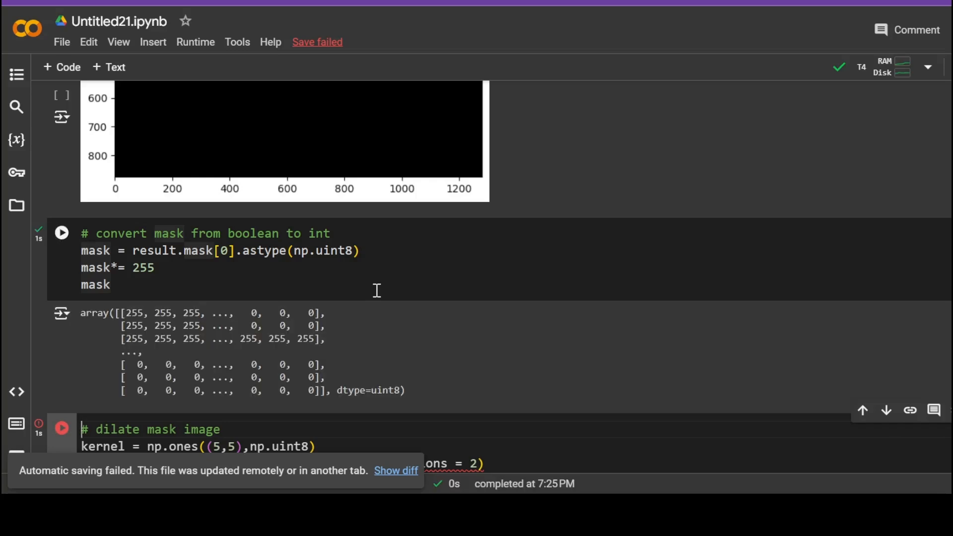
left_click(62, 345)
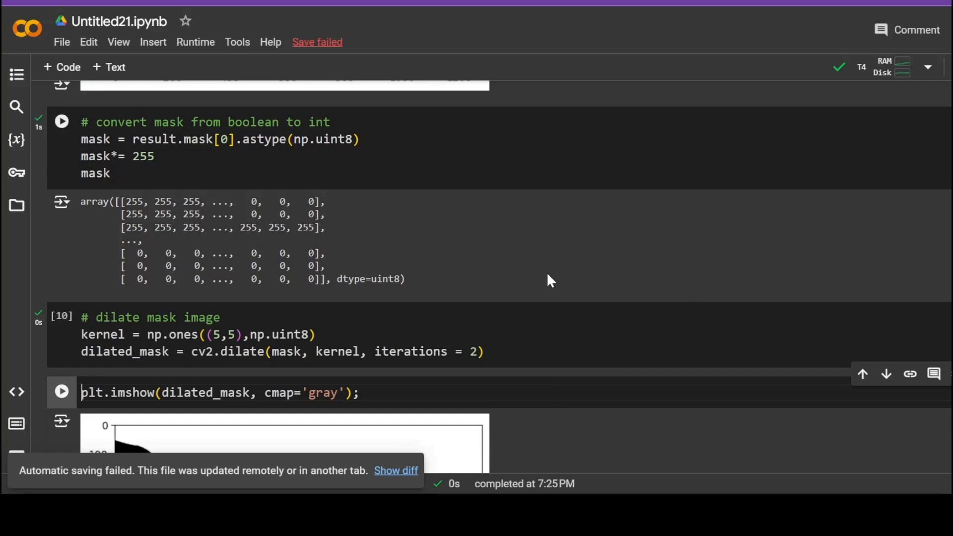
scroll("down", 3)
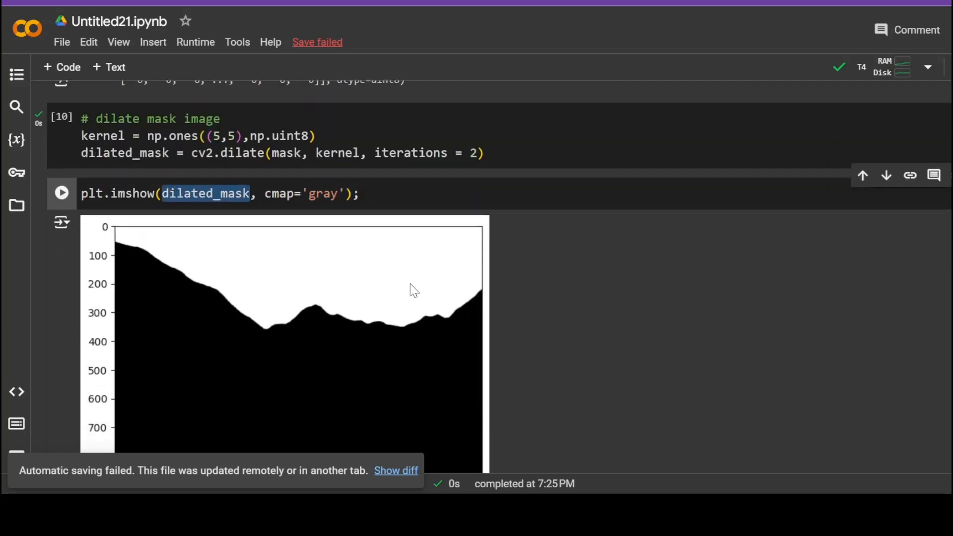
scroll("down", 3)
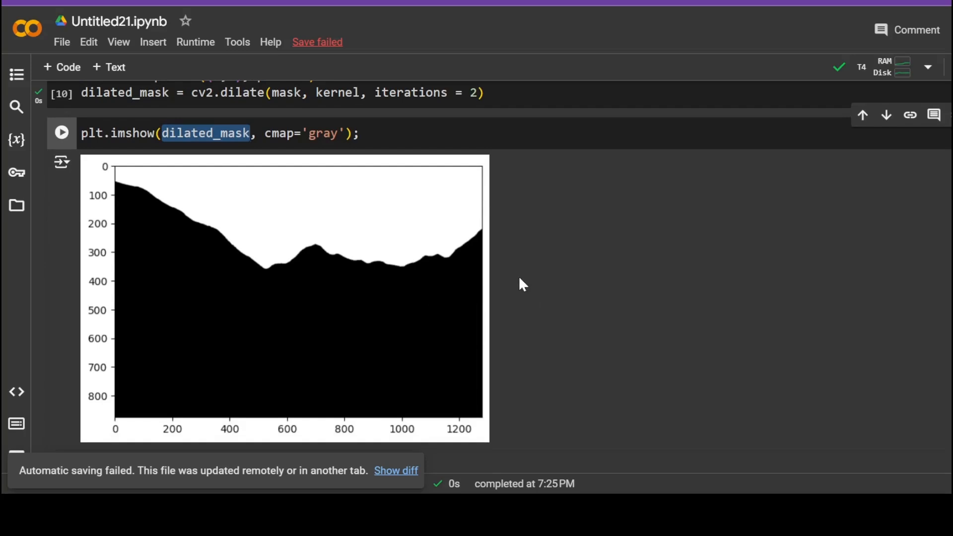
scroll("down", 3)
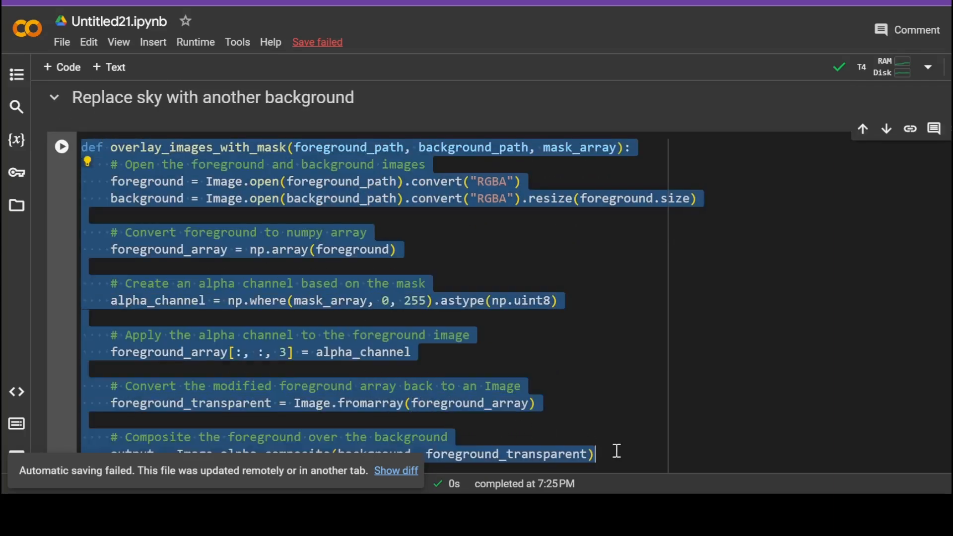
Run the cell defining overlay_images_with_mask under 'Replace sky with another background'
scroll("down", 3)
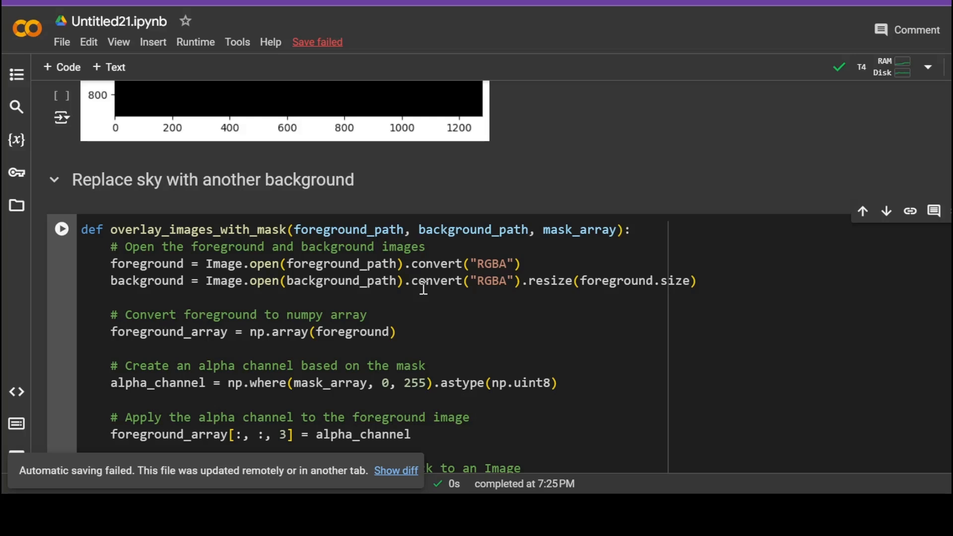
mouse_move(61, 229)
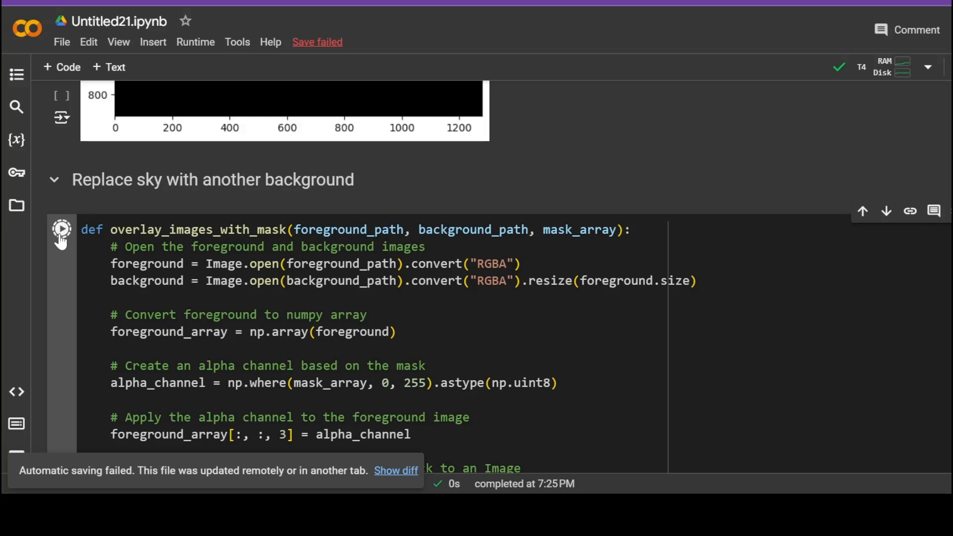
left_click(62, 229)
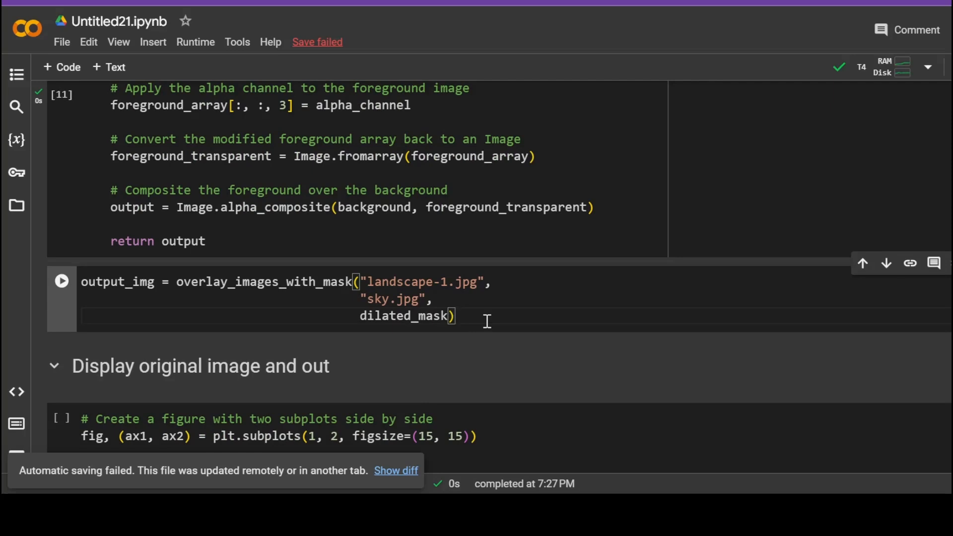
Run overlay_images_with_mask on landscape-1.jpg, sky.jpg and dilated_mask to get output_img
left_click(61, 280)
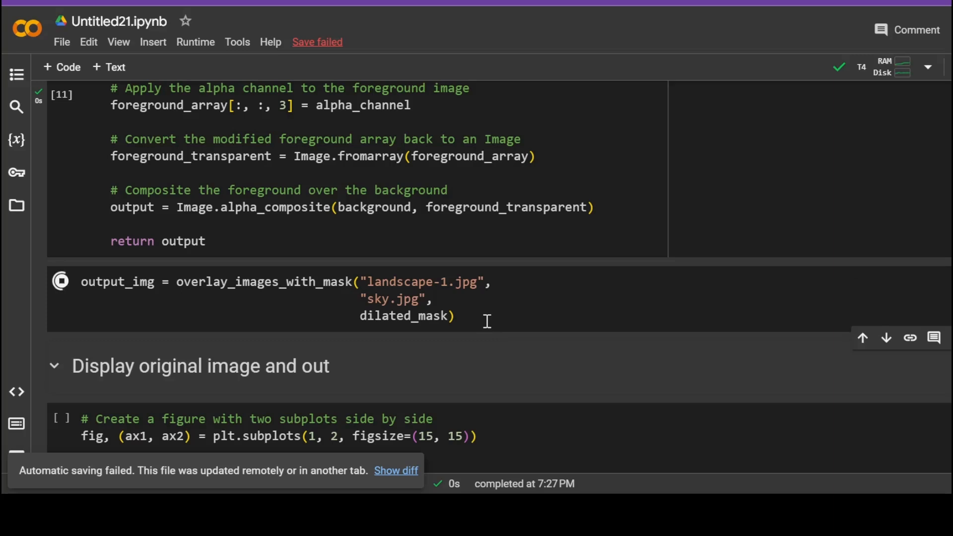
left_click(61, 281)
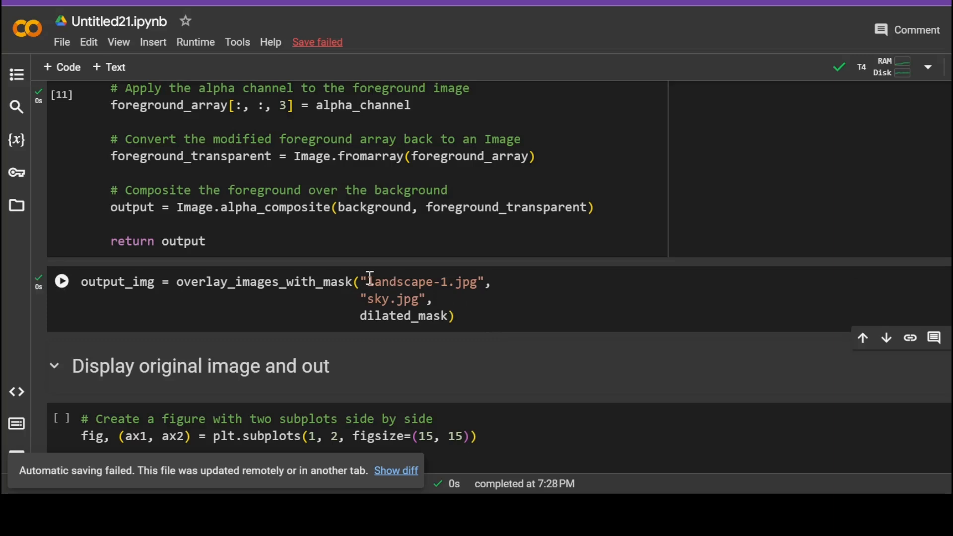
double_click(421, 280)
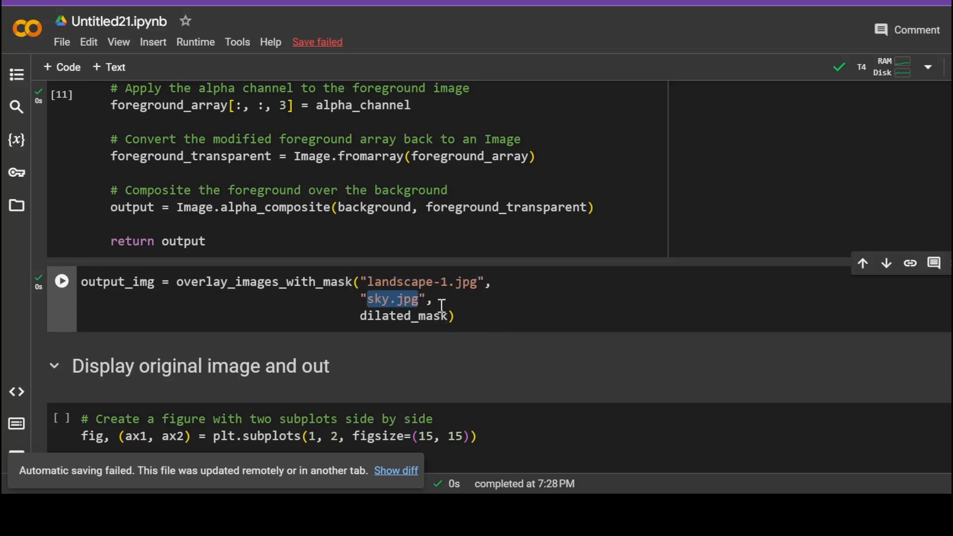
double_click(403, 316)
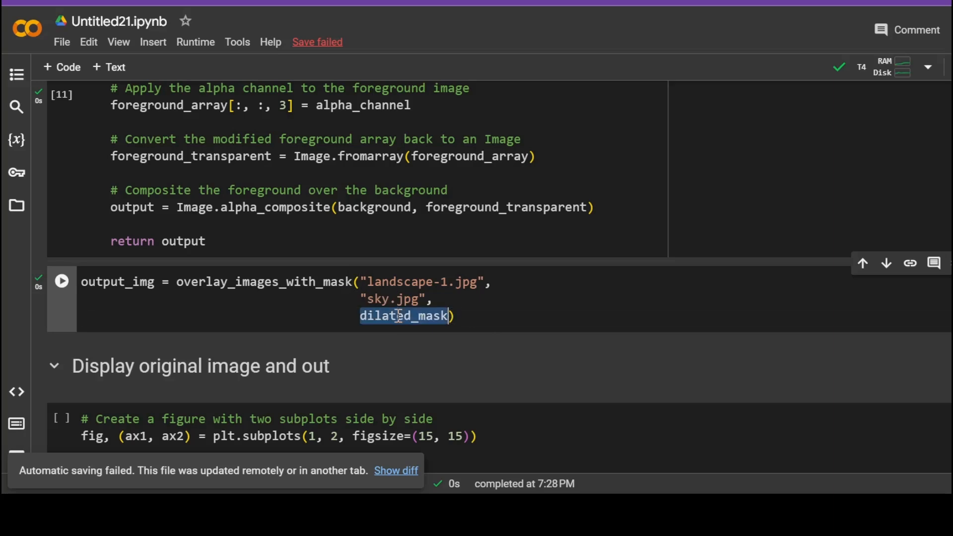
scroll("down", 3)
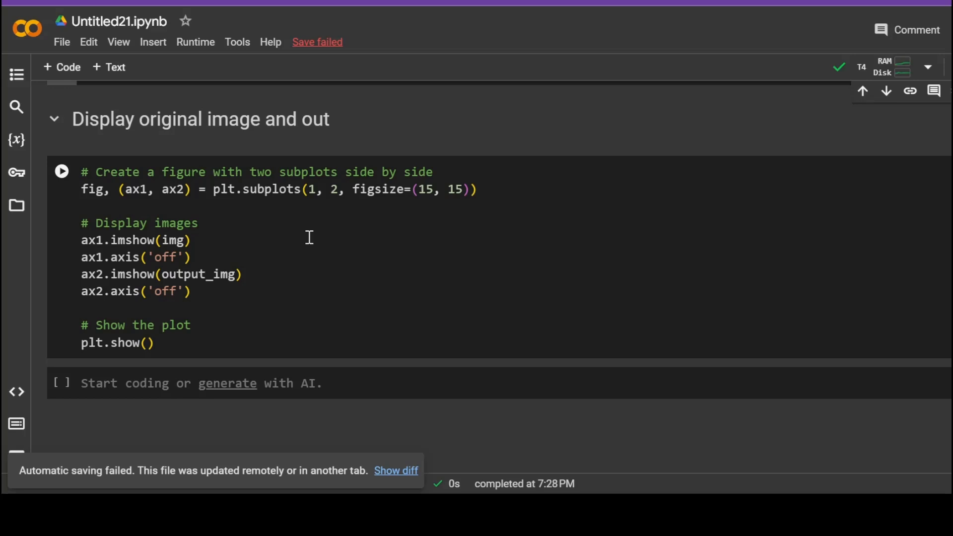
Run the subplot cell to show the original cloudy landscape beside the sunset-sky version
left_click(173, 240)
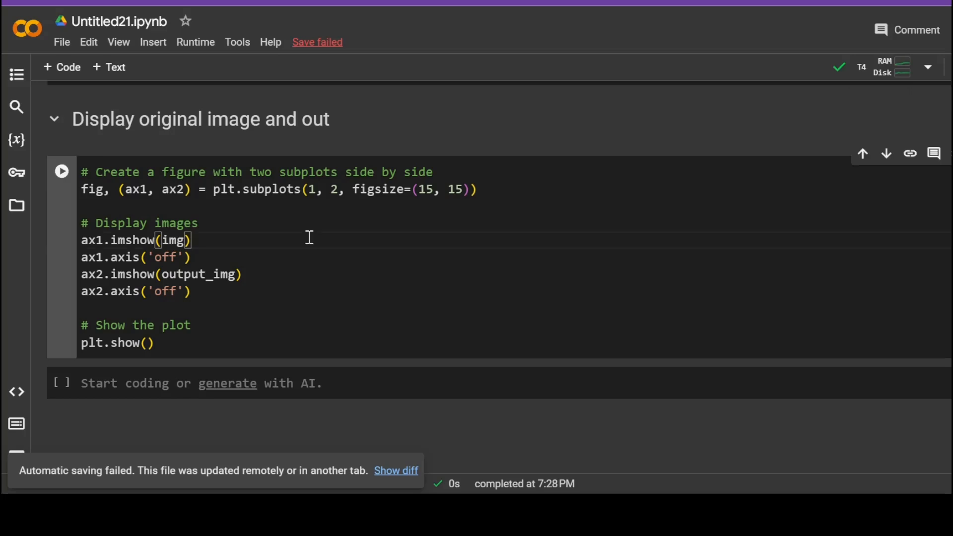
left_click(61, 171)
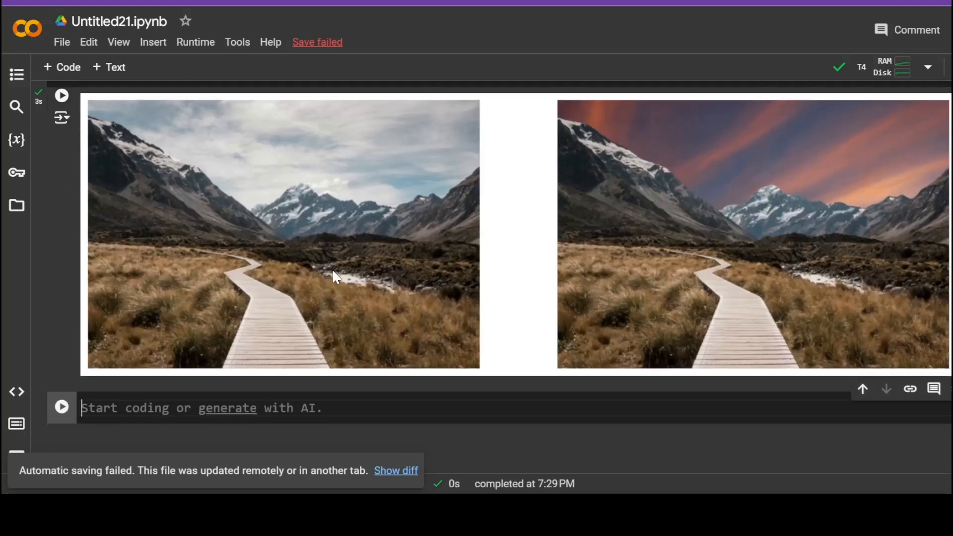
mouse_move(290, 211)
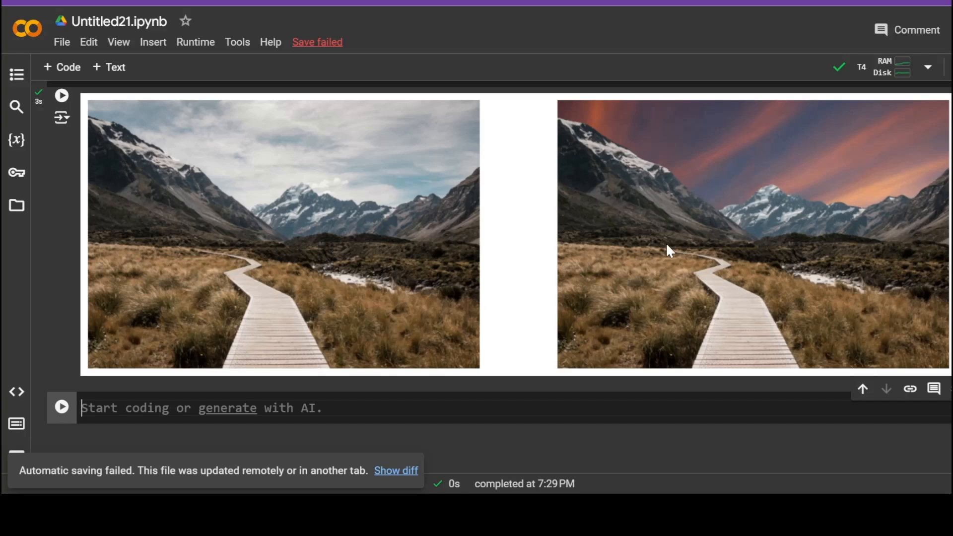
mouse_move(711, 358)
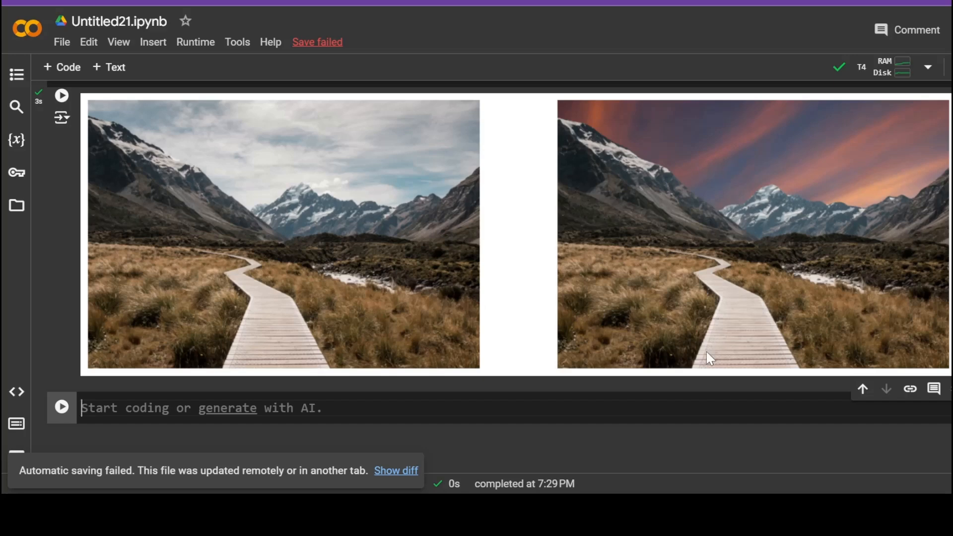
mouse_move(838, 175)
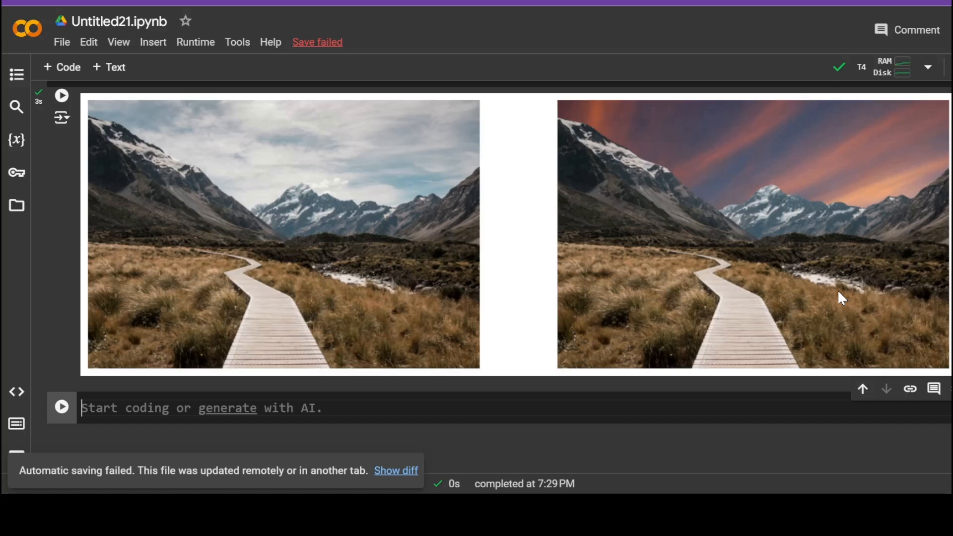
mouse_move(295, 159)
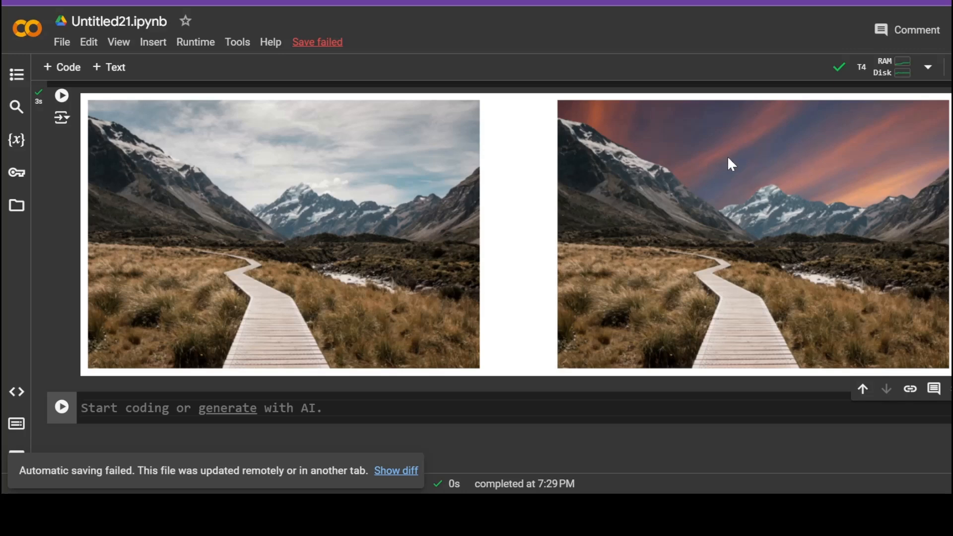
mouse_move(294, 167)
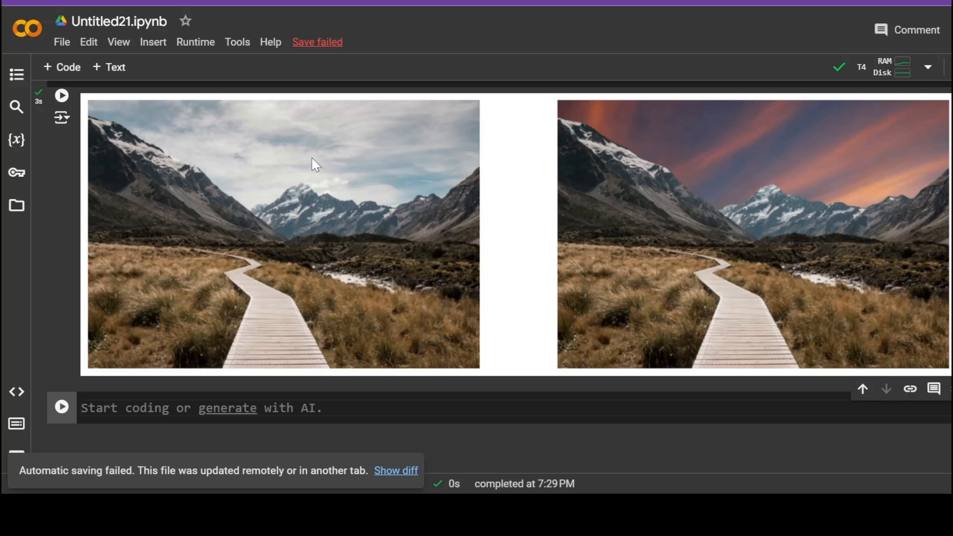
mouse_move(370, 204)
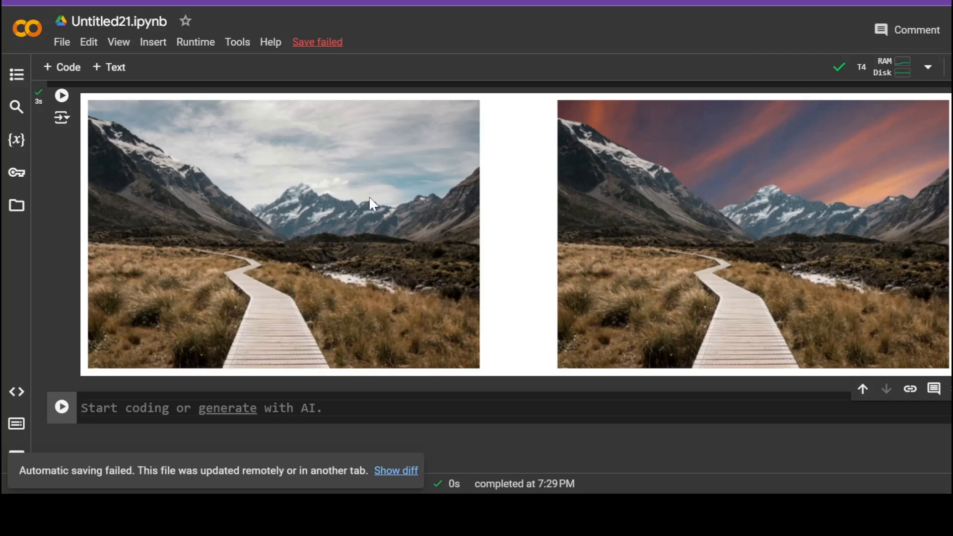
mouse_move(389, 312)
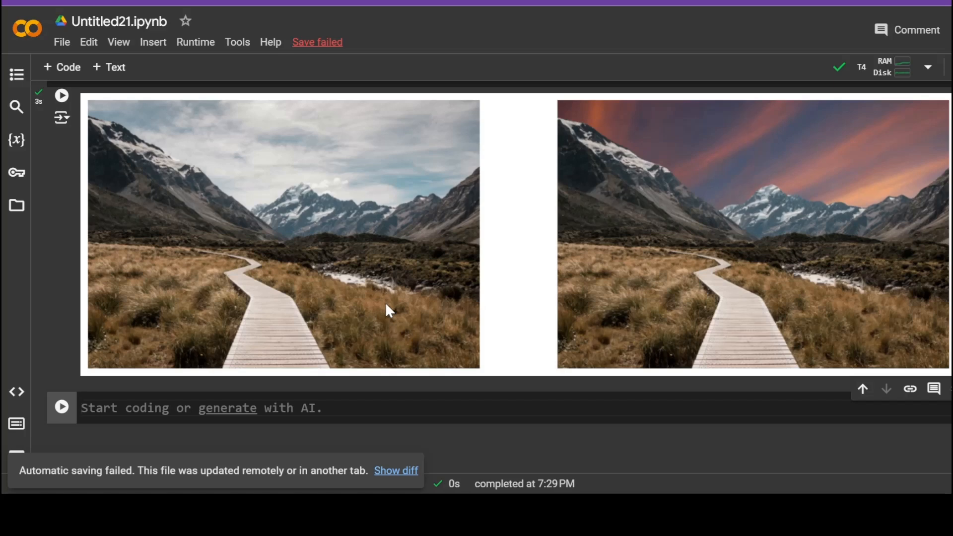